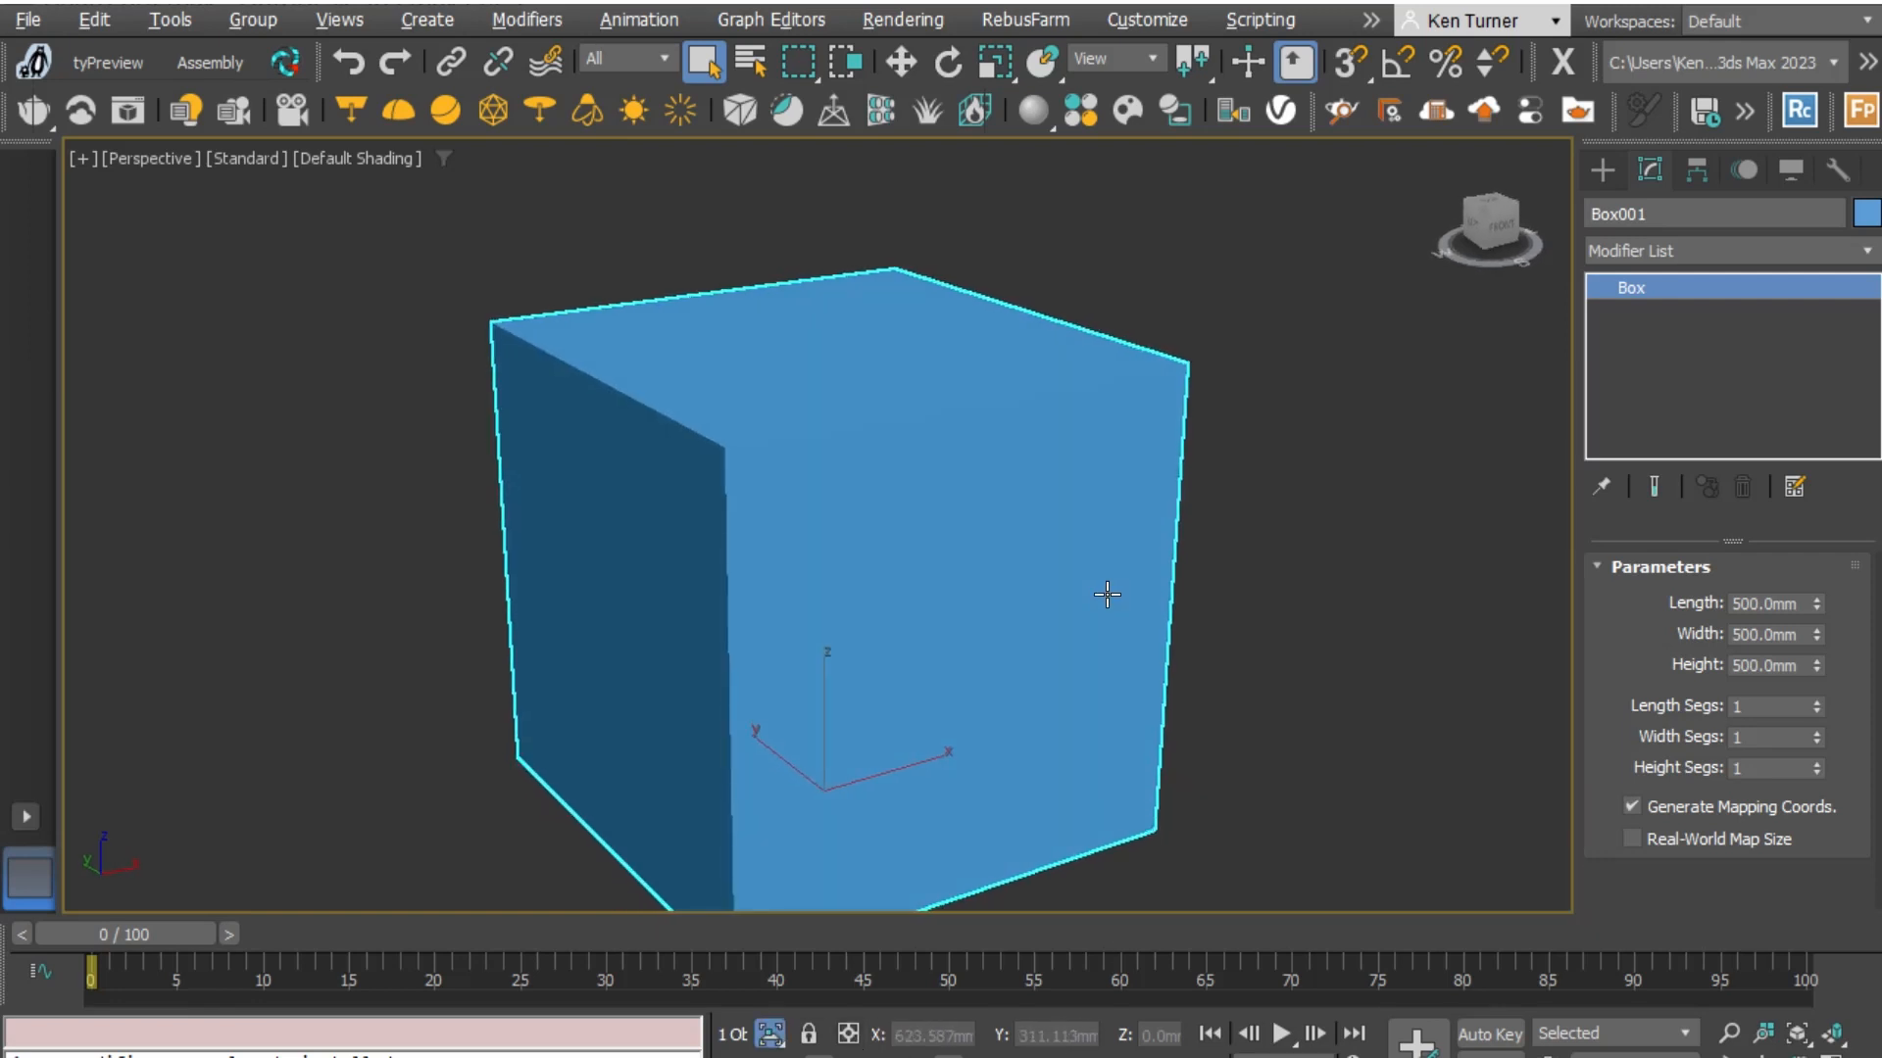
mouse_move(860, 368)
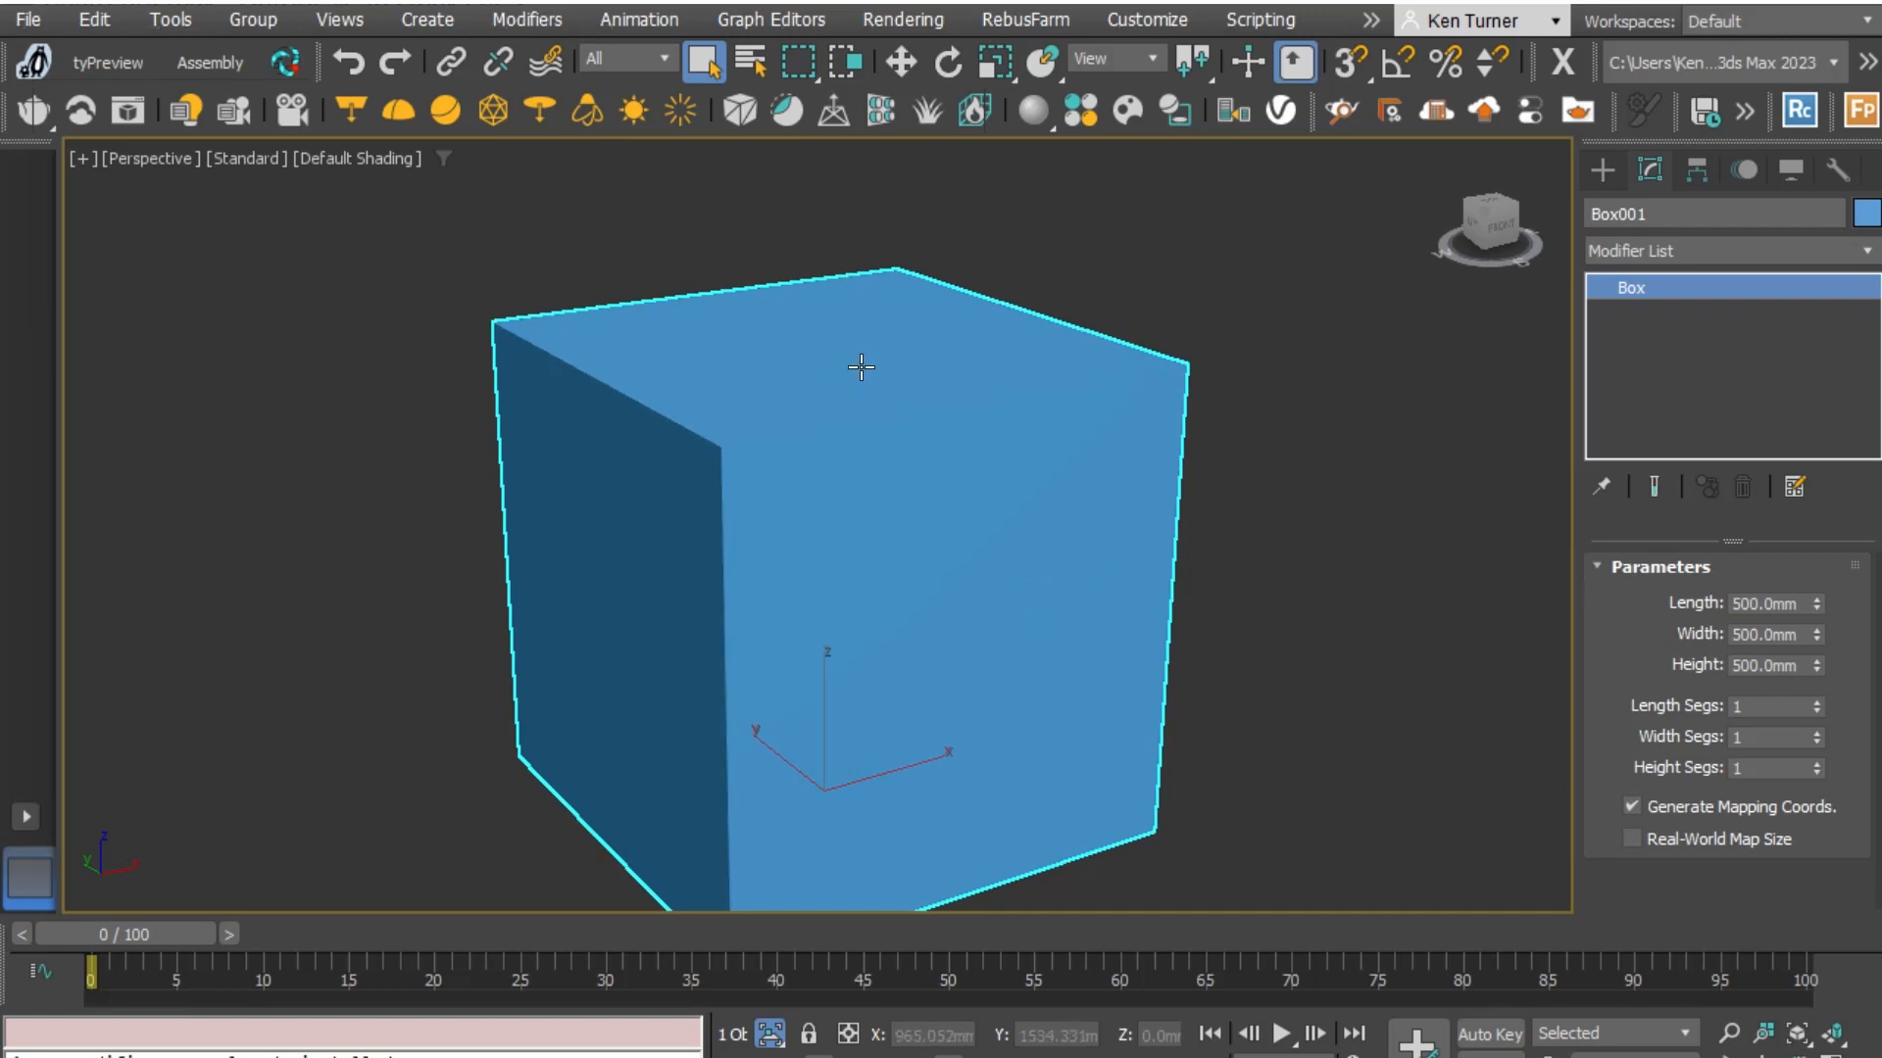
mouse_move(1048, 589)
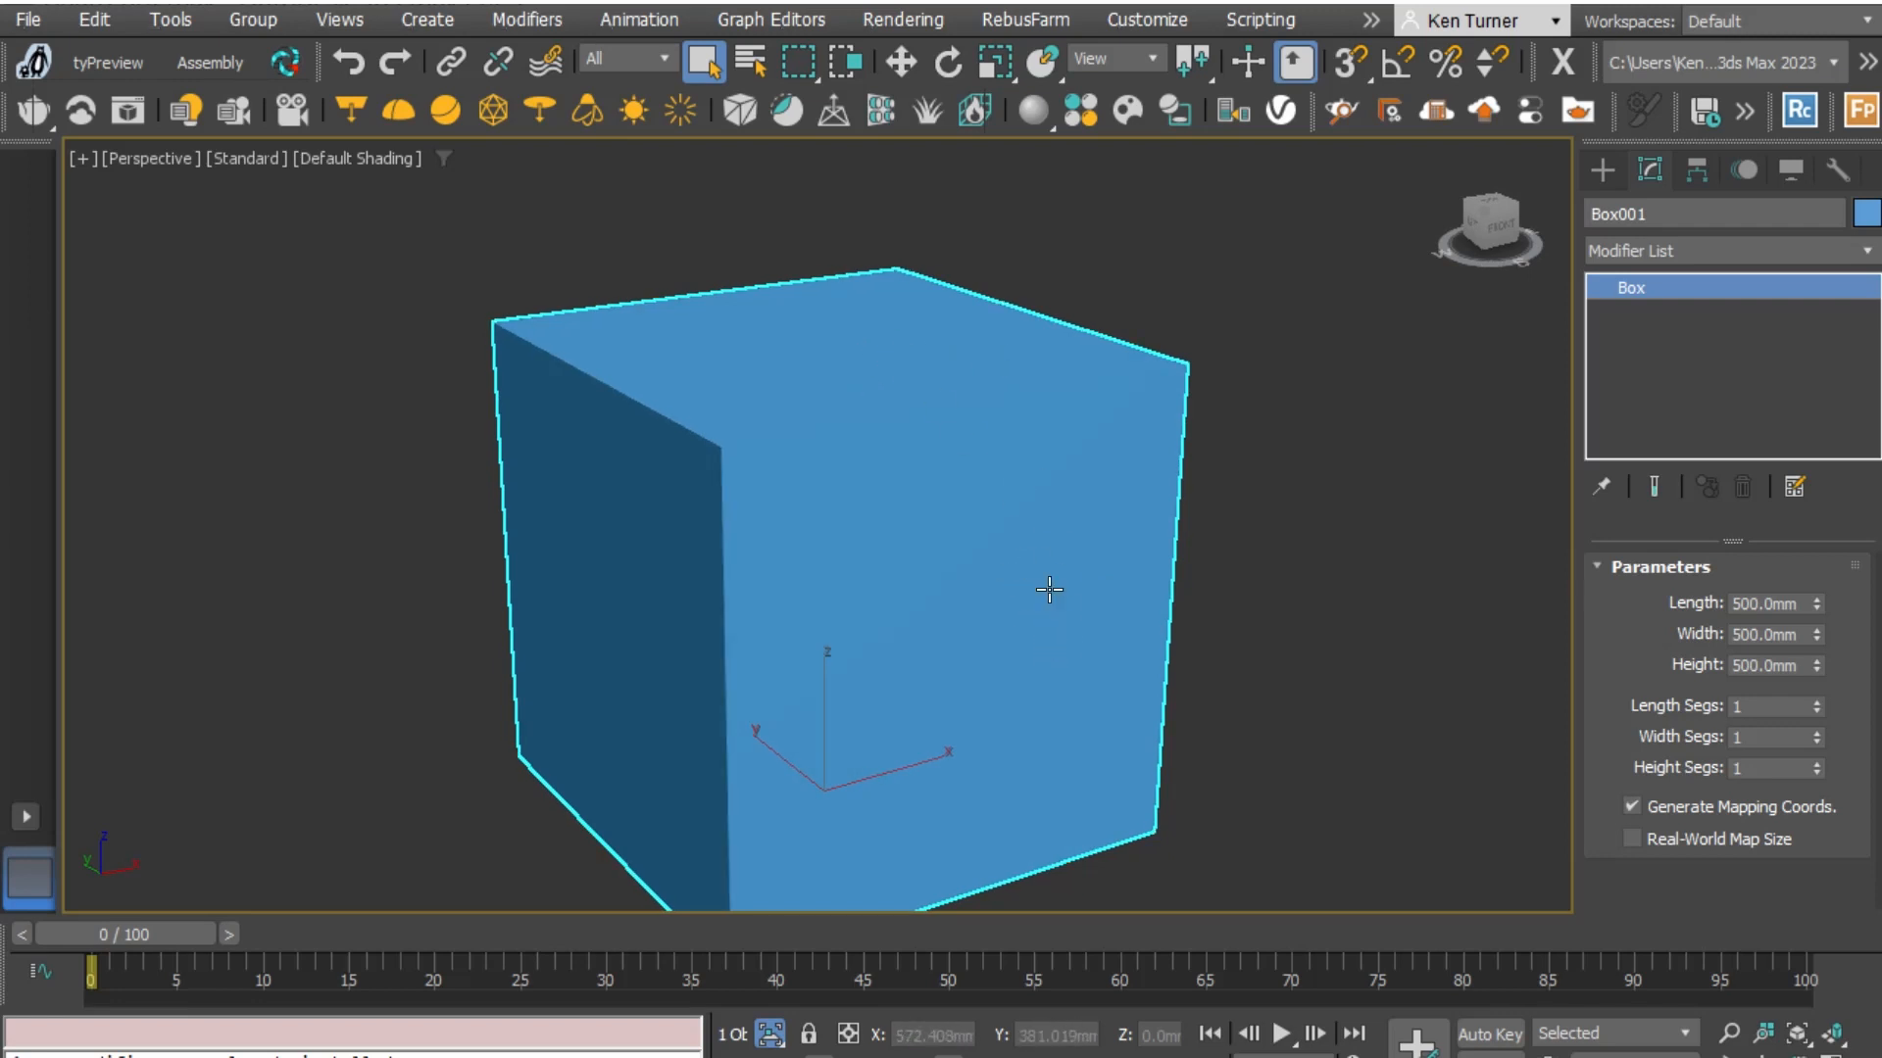
mouse_move(1105, 625)
text(Chamfer)
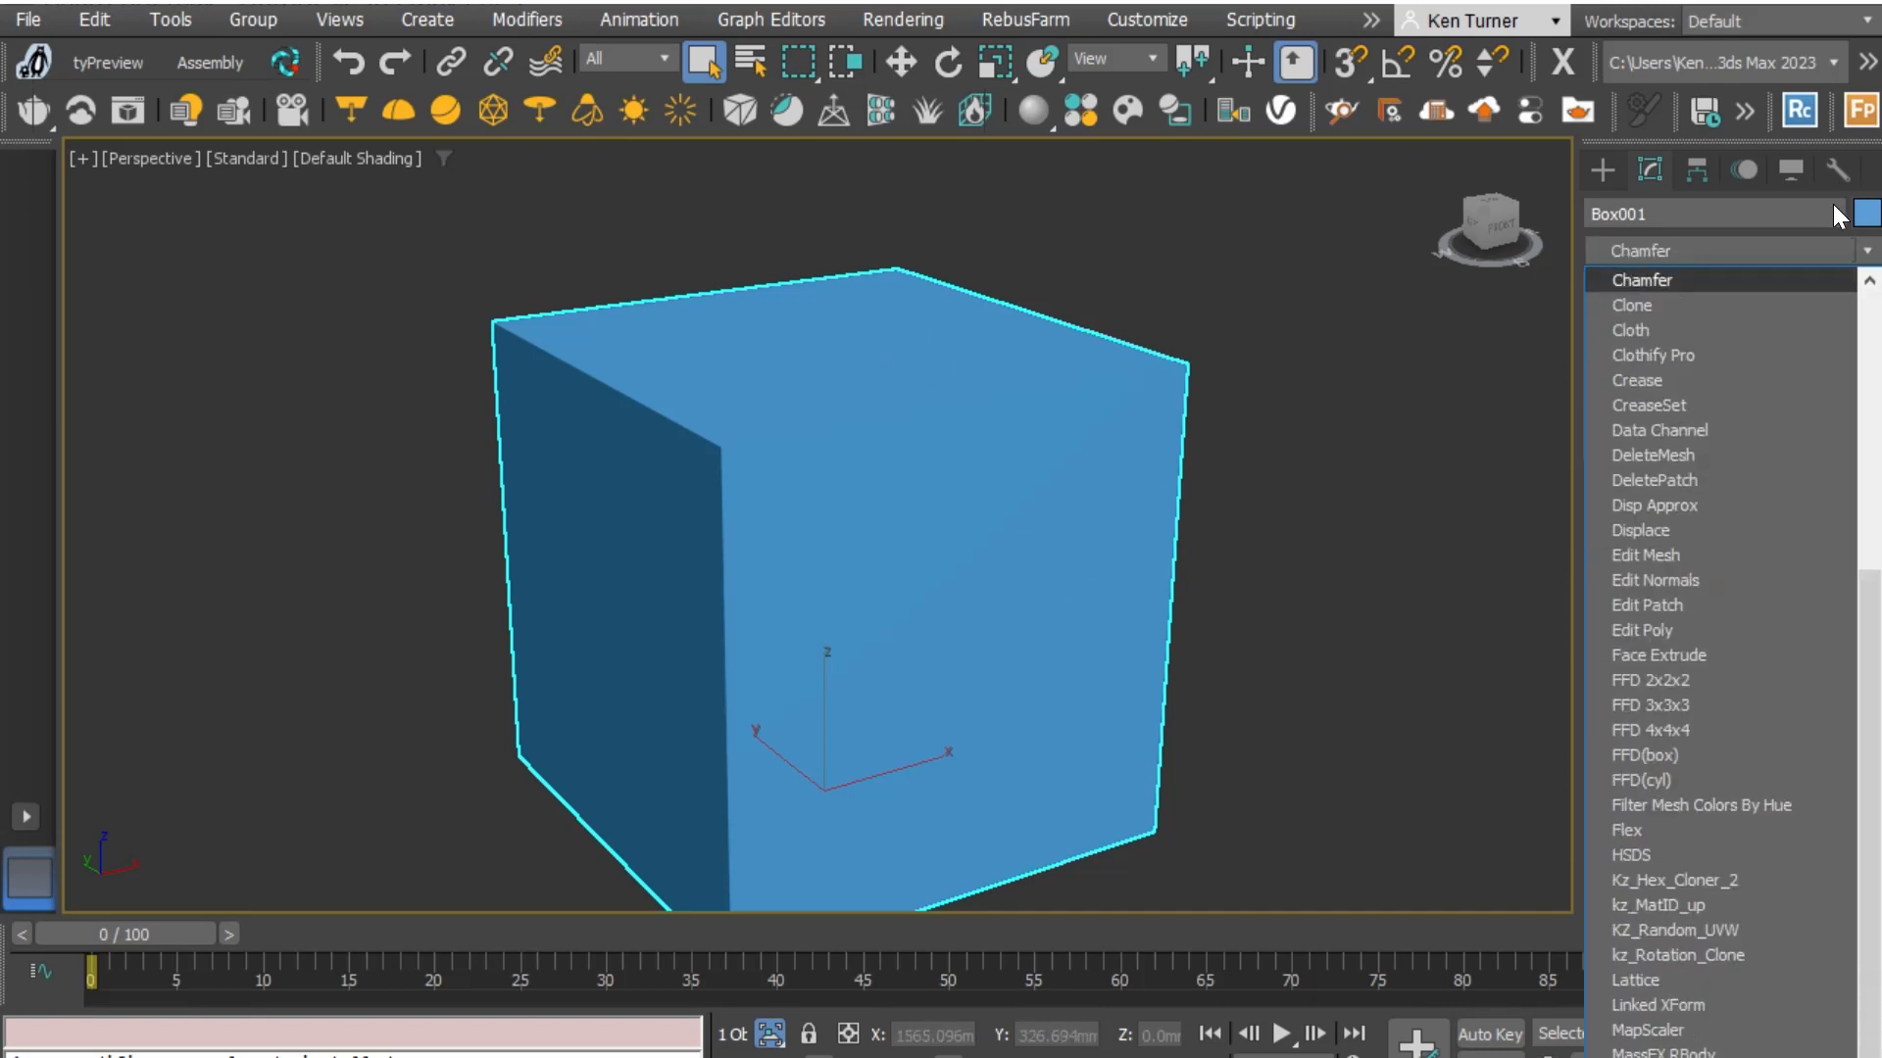
Add a Chamfer modifier to Box001 and deselect to view the rounded edges
click(1640, 279)
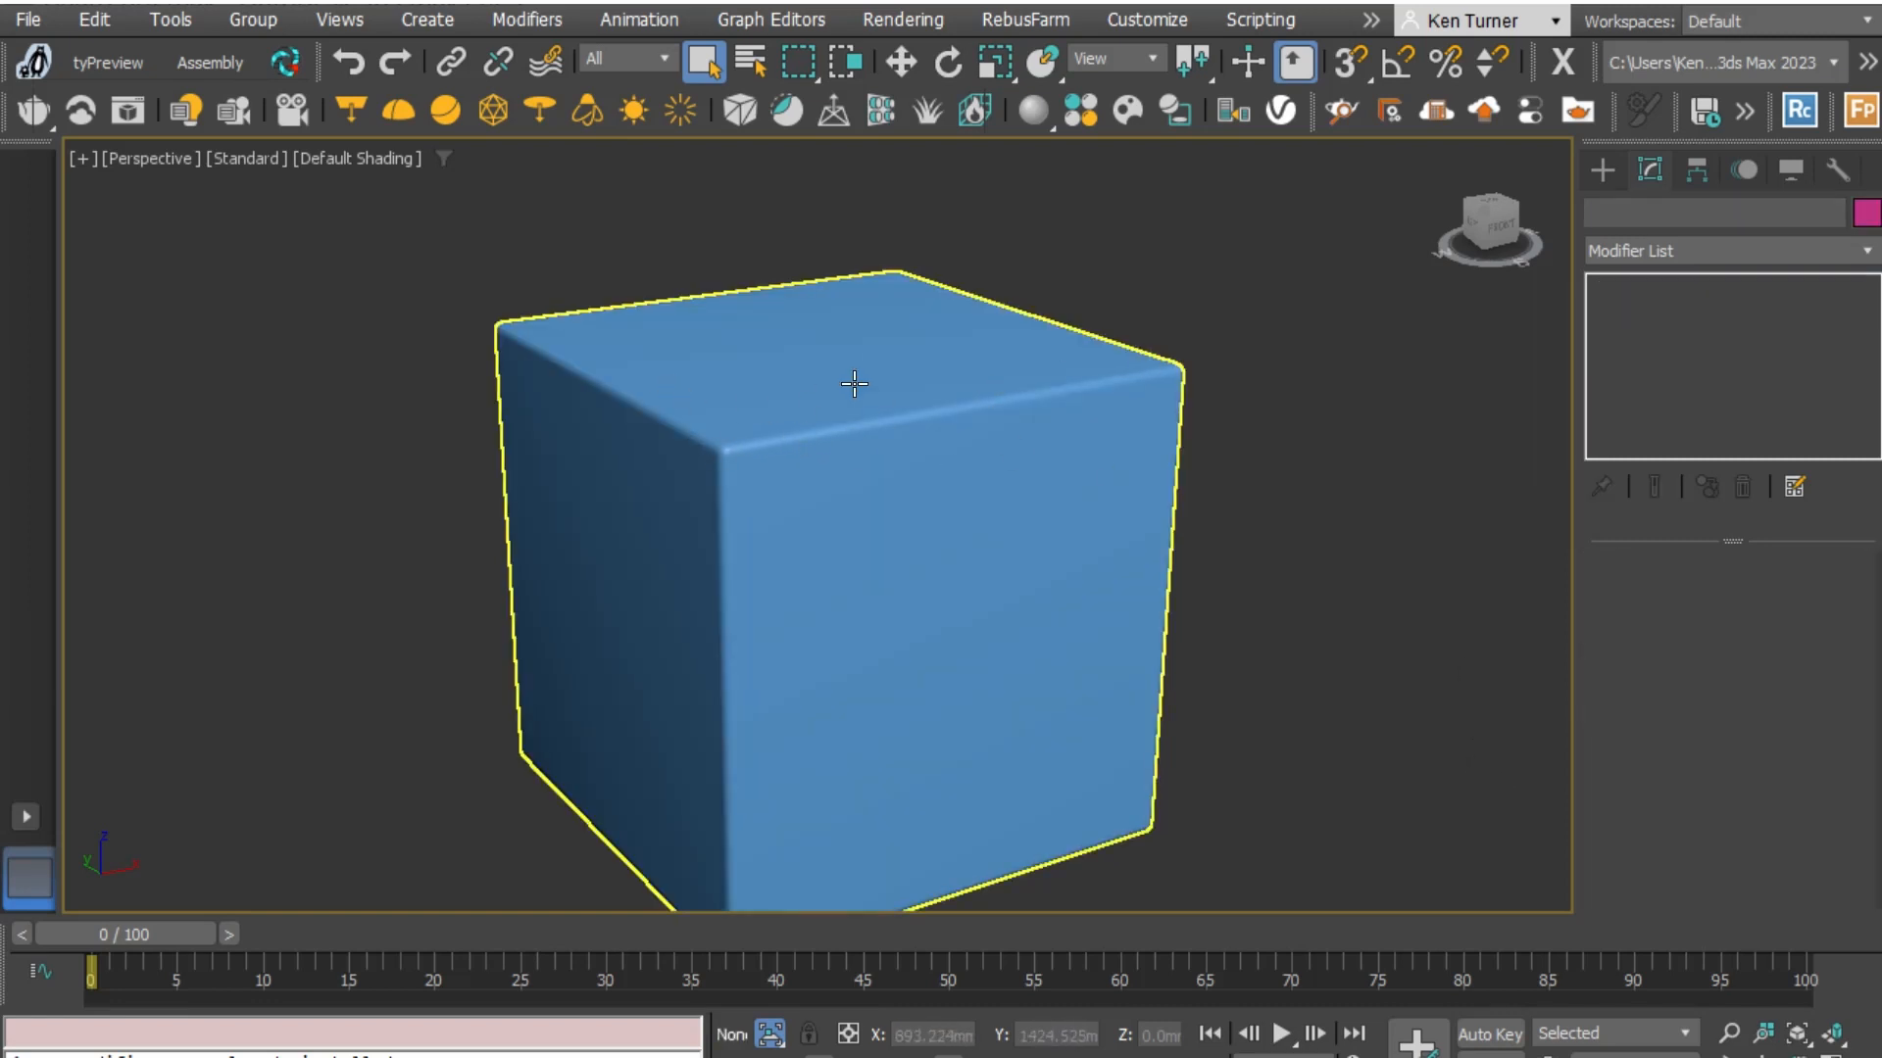
mouse_move(776, 444)
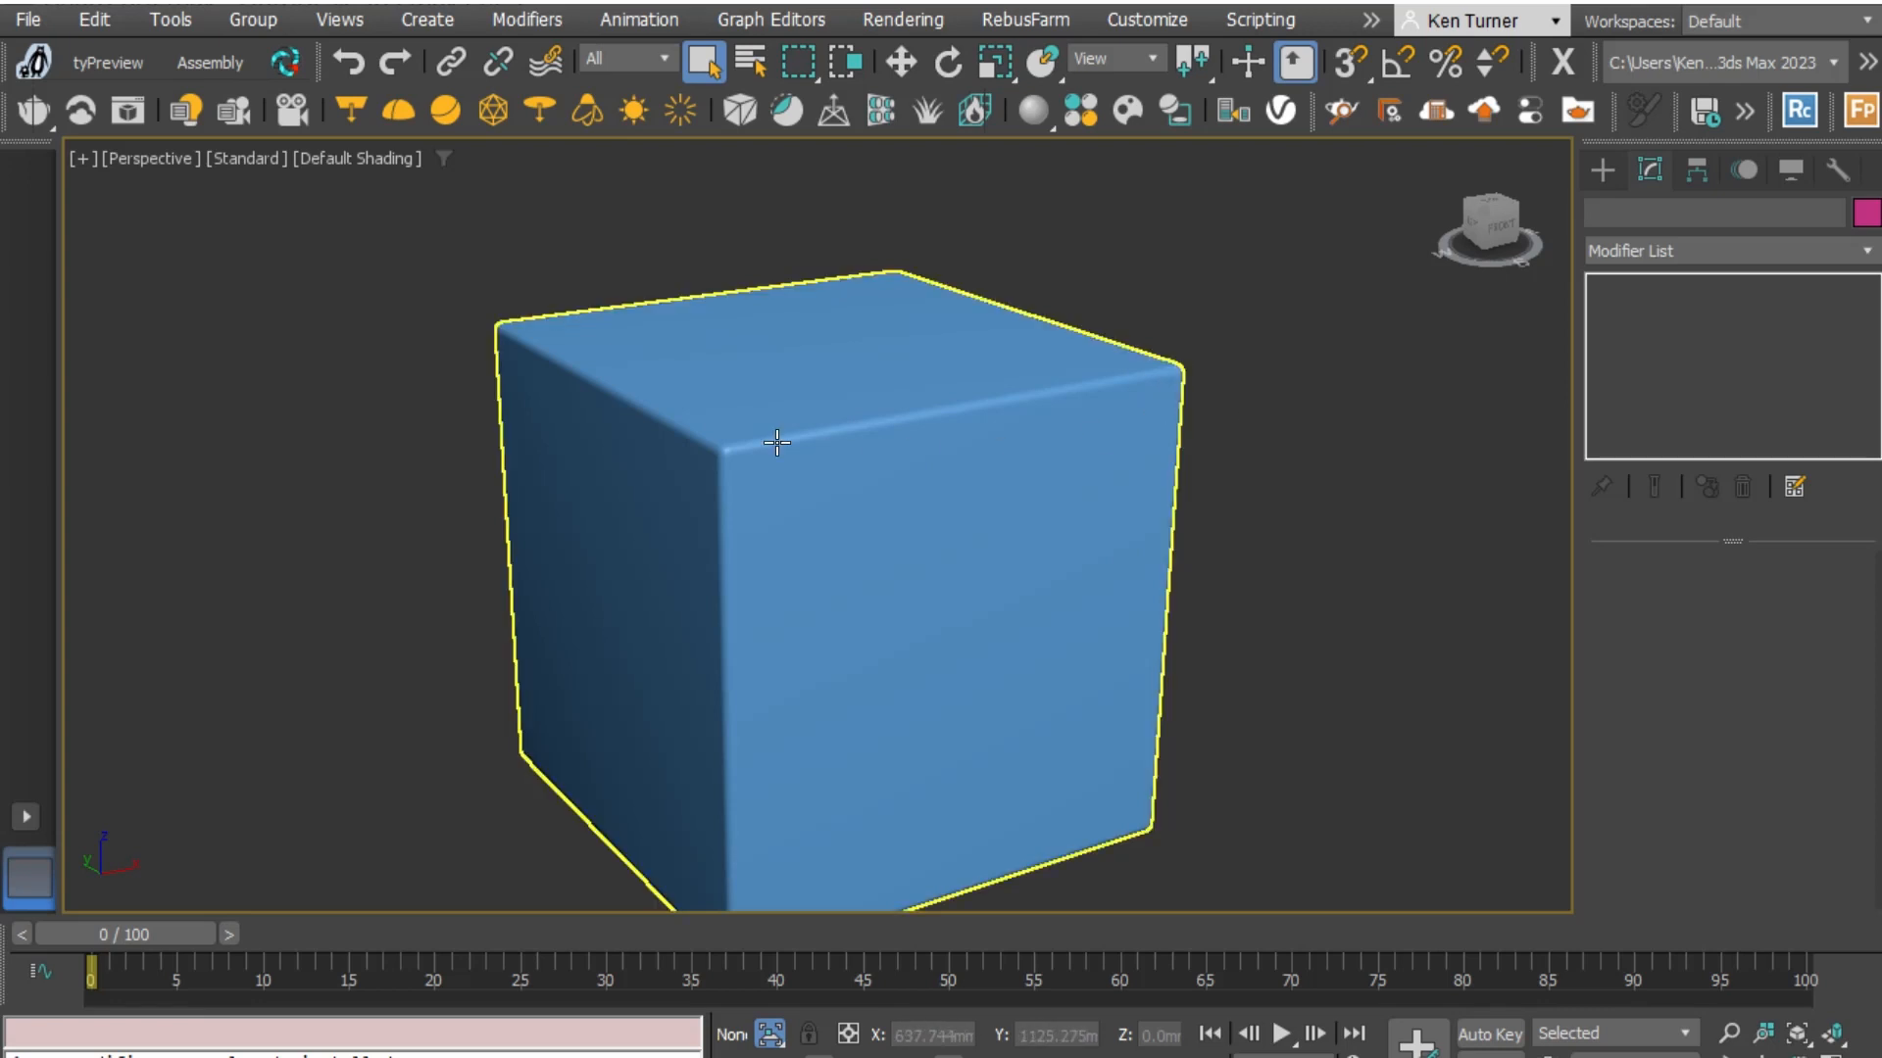
click(1290, 541)
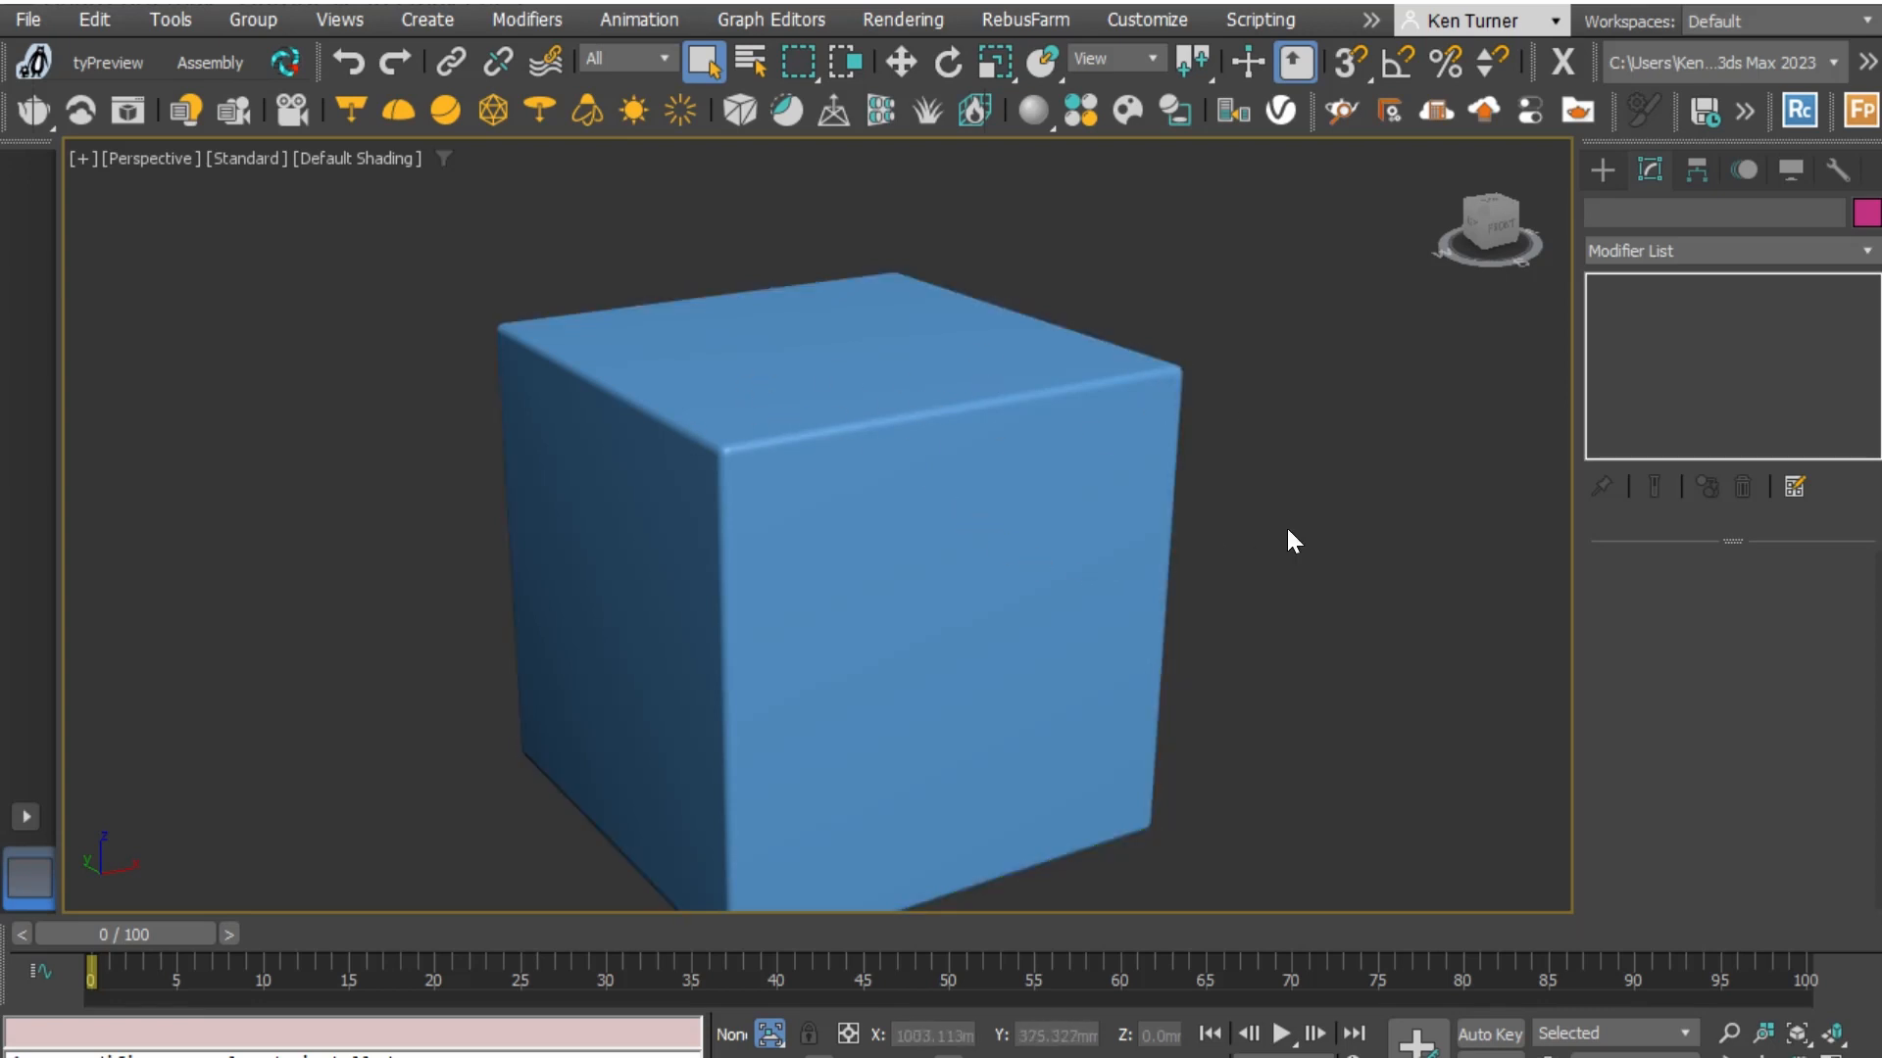
Select a box and reframe the viewport around it
click(840, 327)
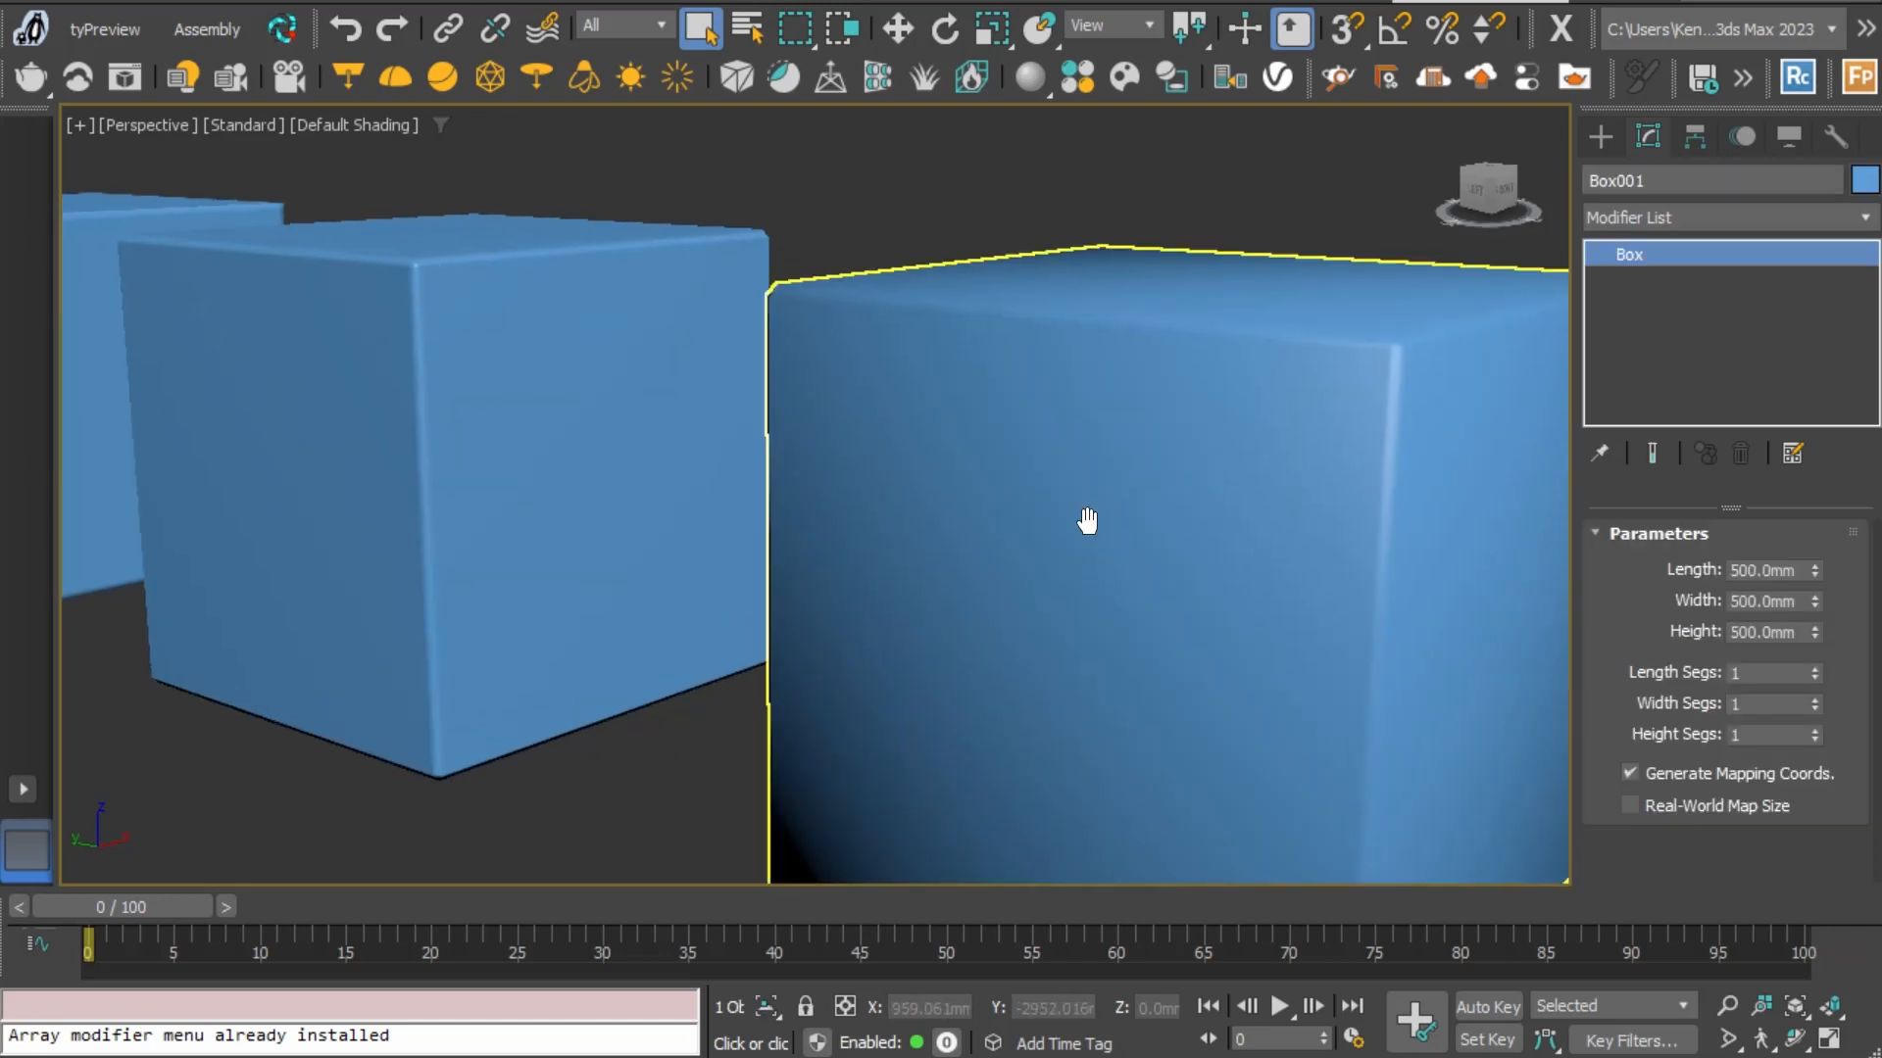
drag(1086, 519, 1080, 423)
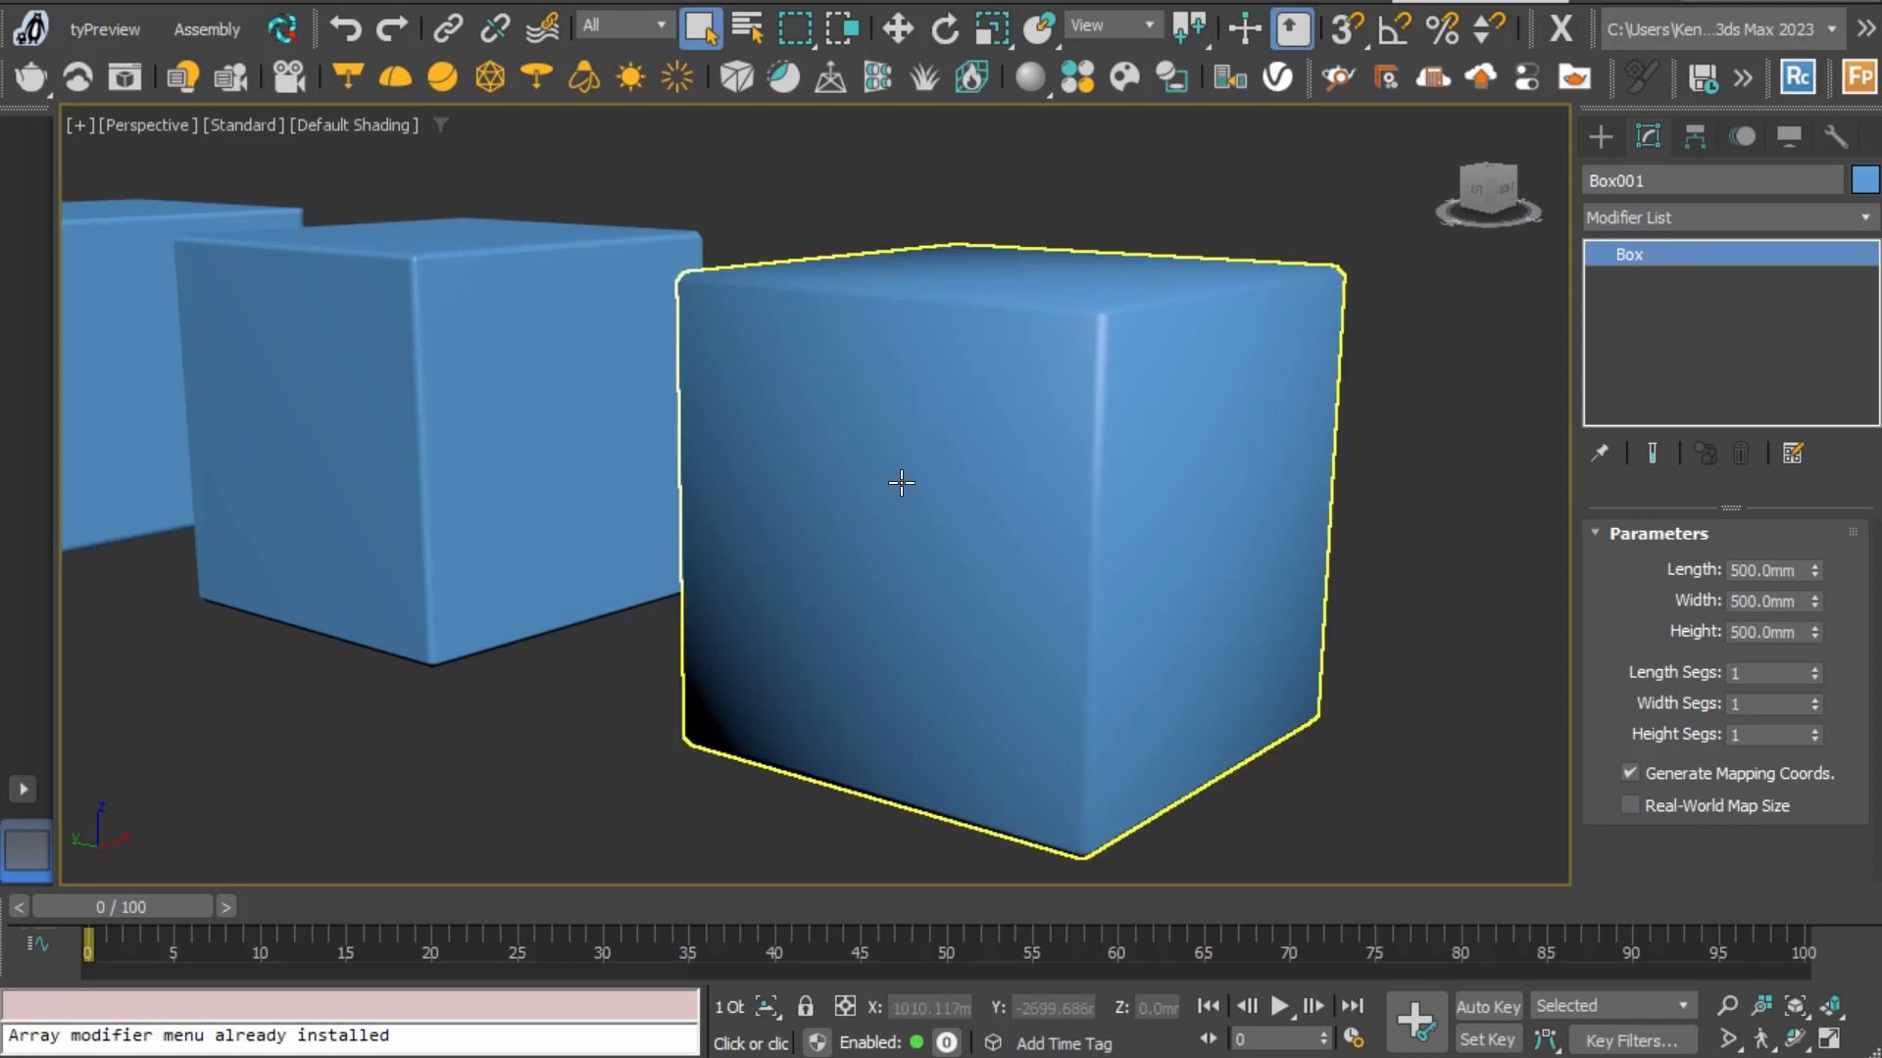
mouse_move(936, 501)
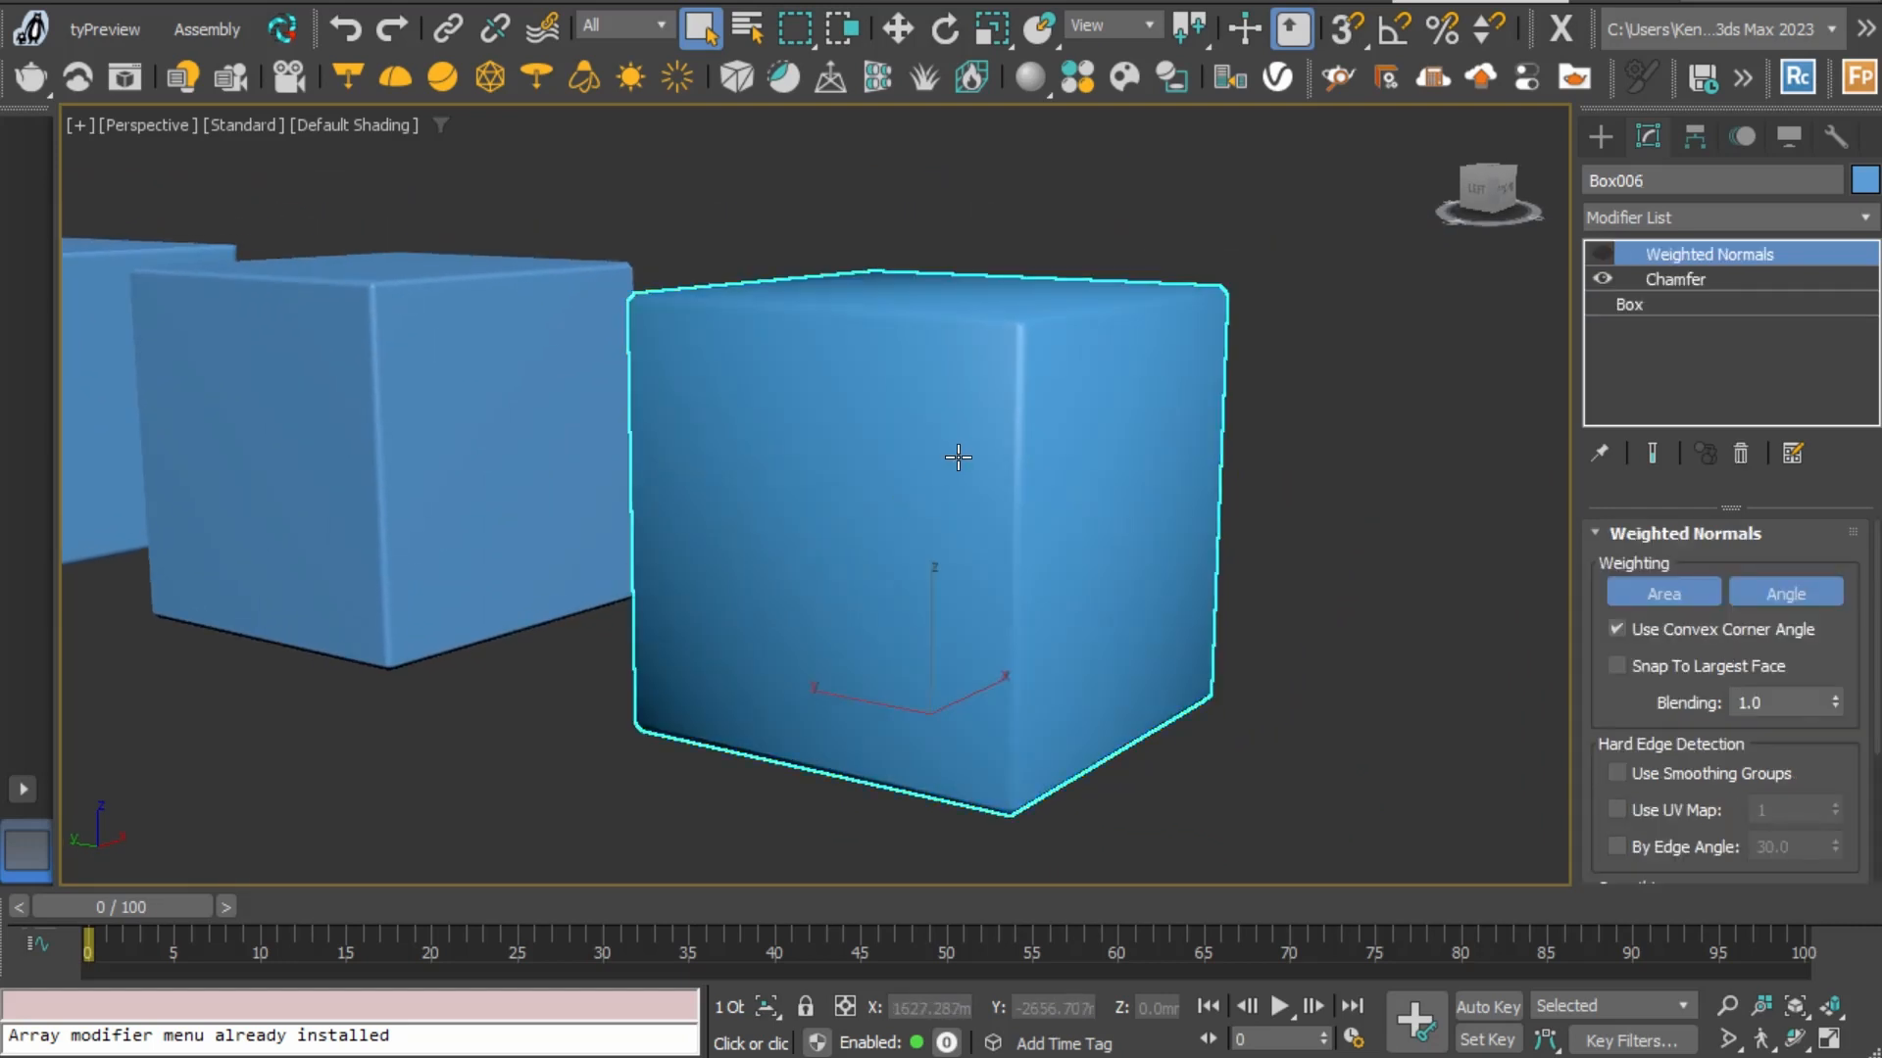
mouse_move(882, 527)
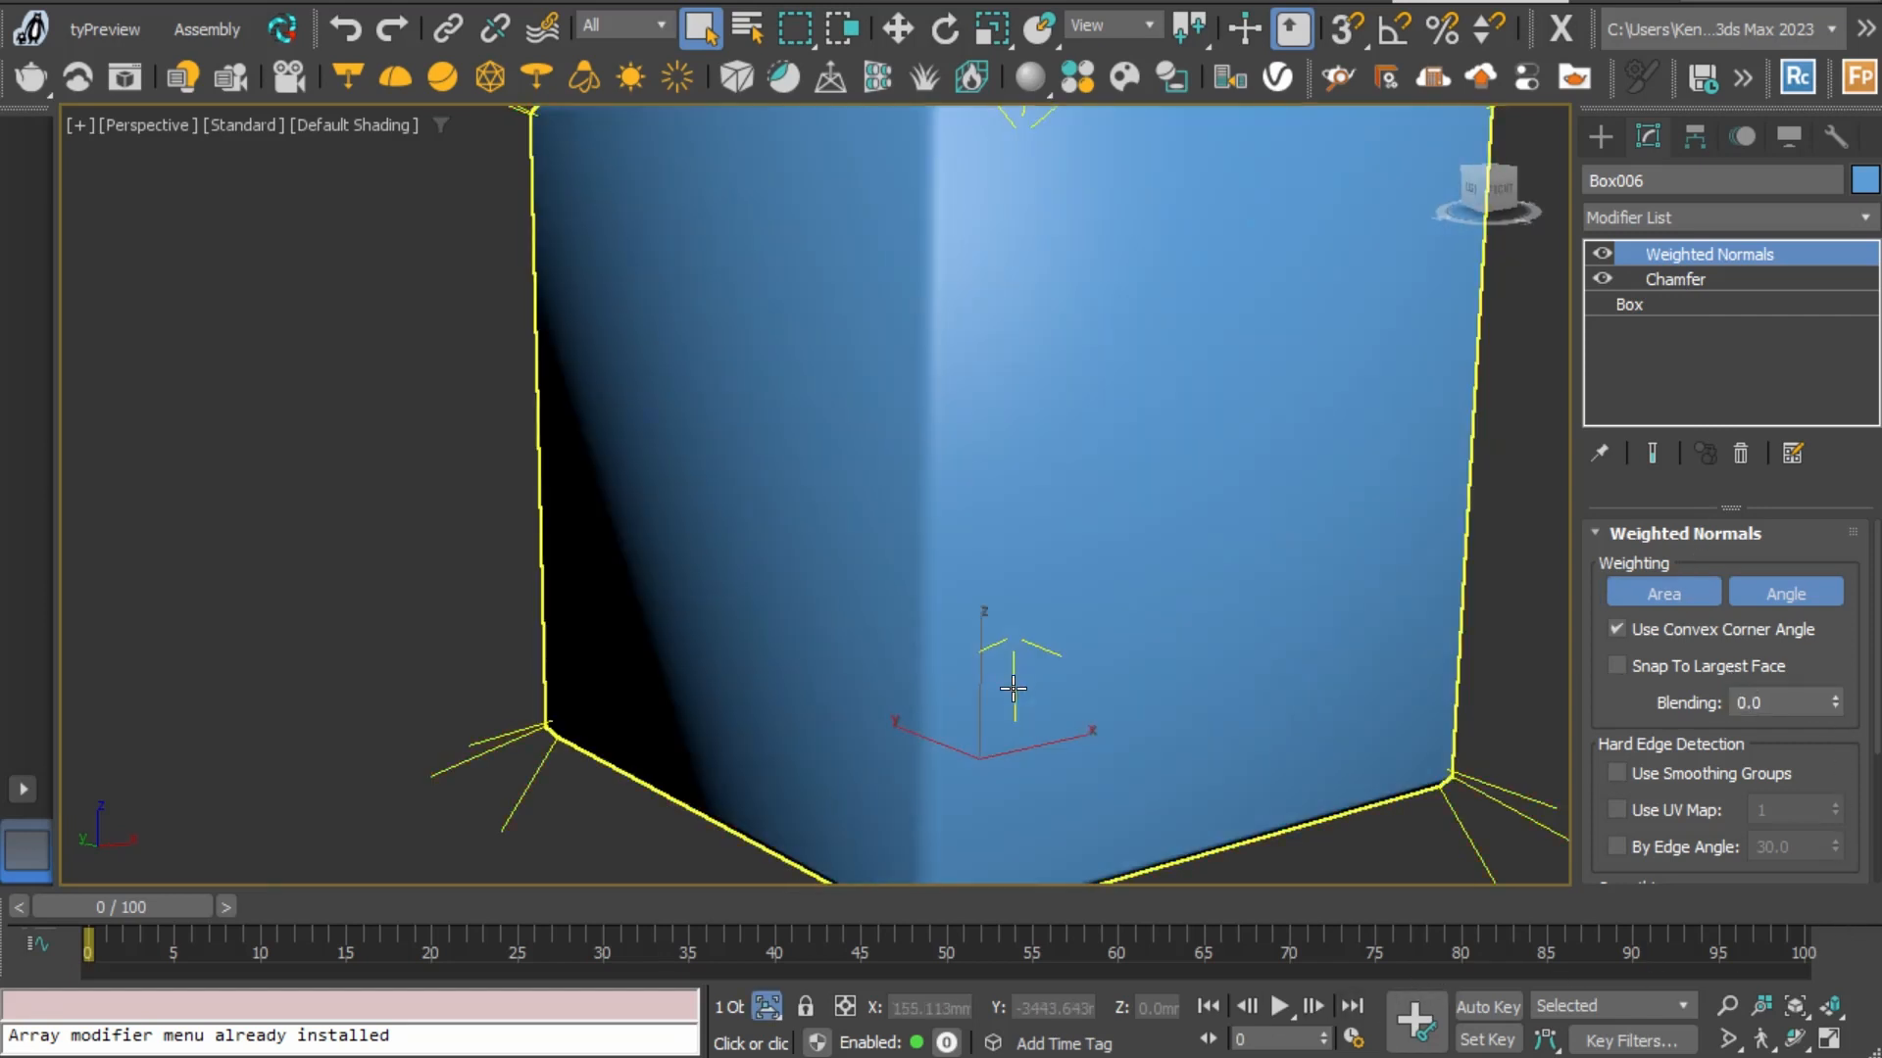
Turn on Edged Faces display and orbit out to see the whole box
click(354, 125)
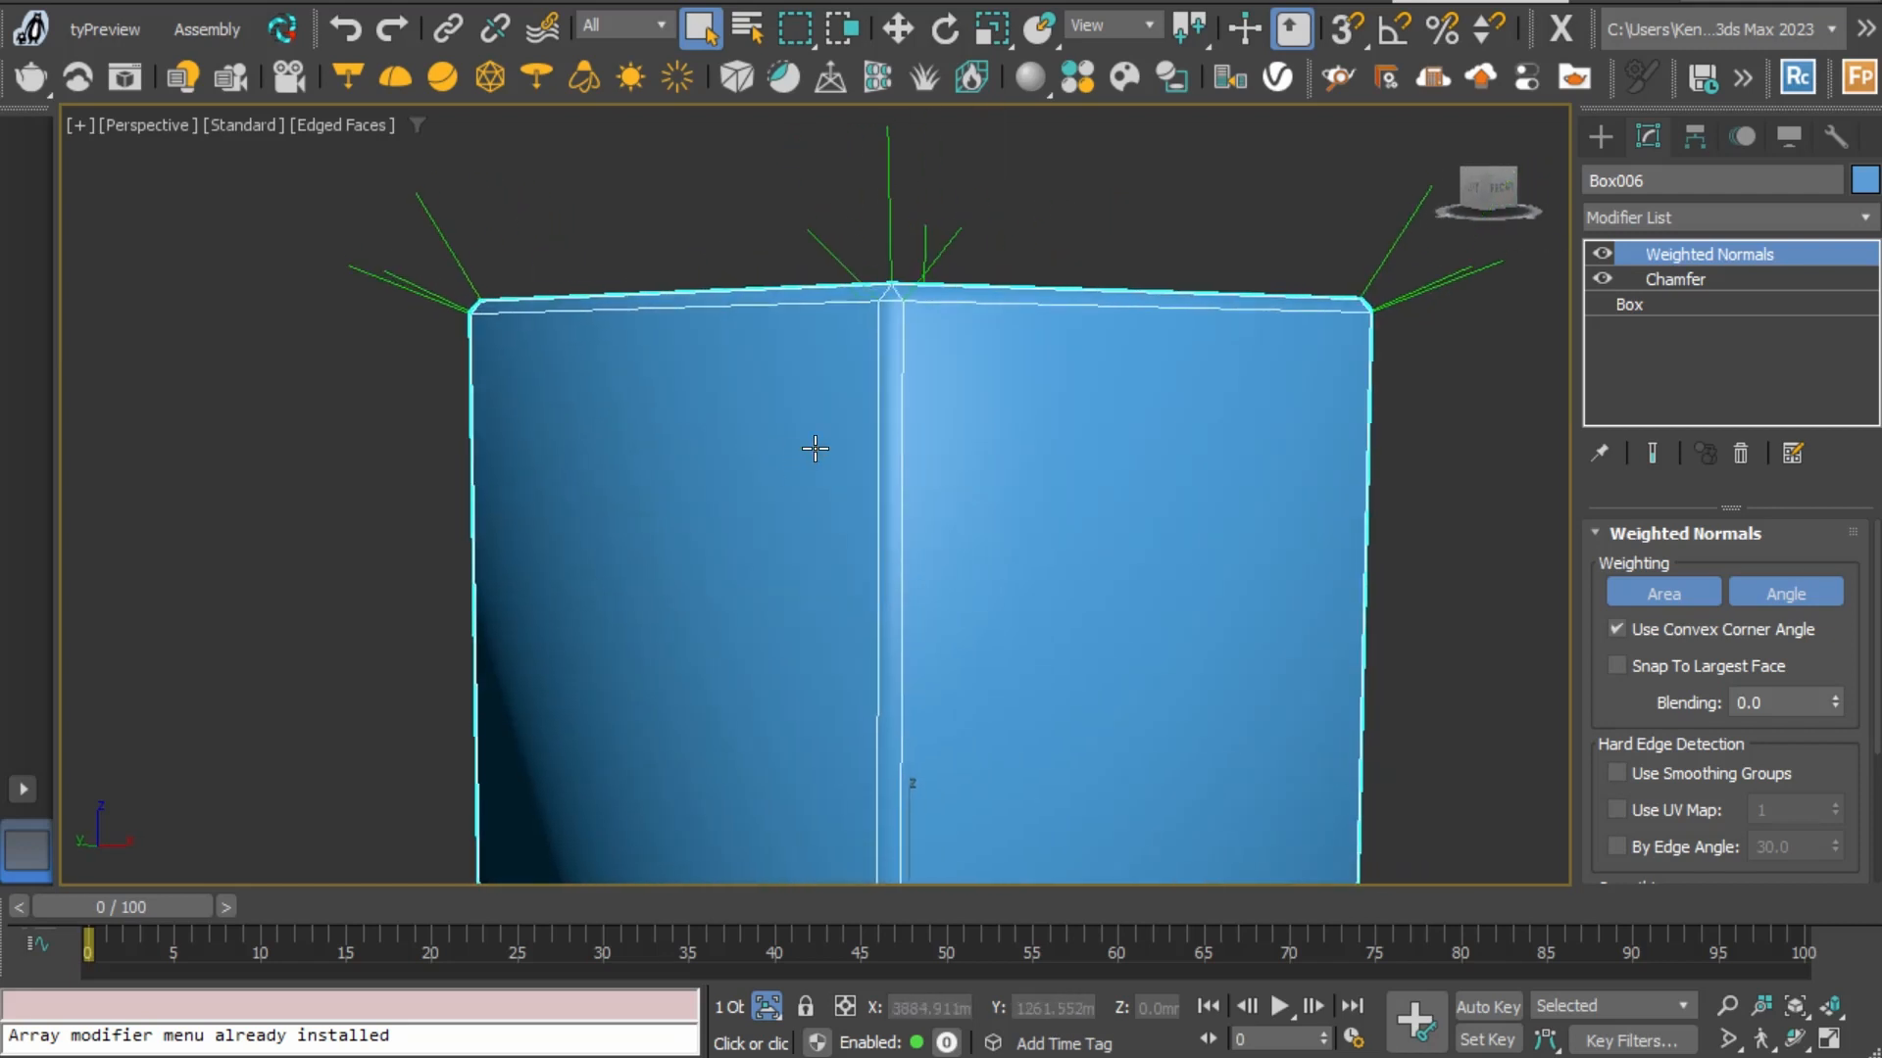
drag(813, 449, 1171, 285)
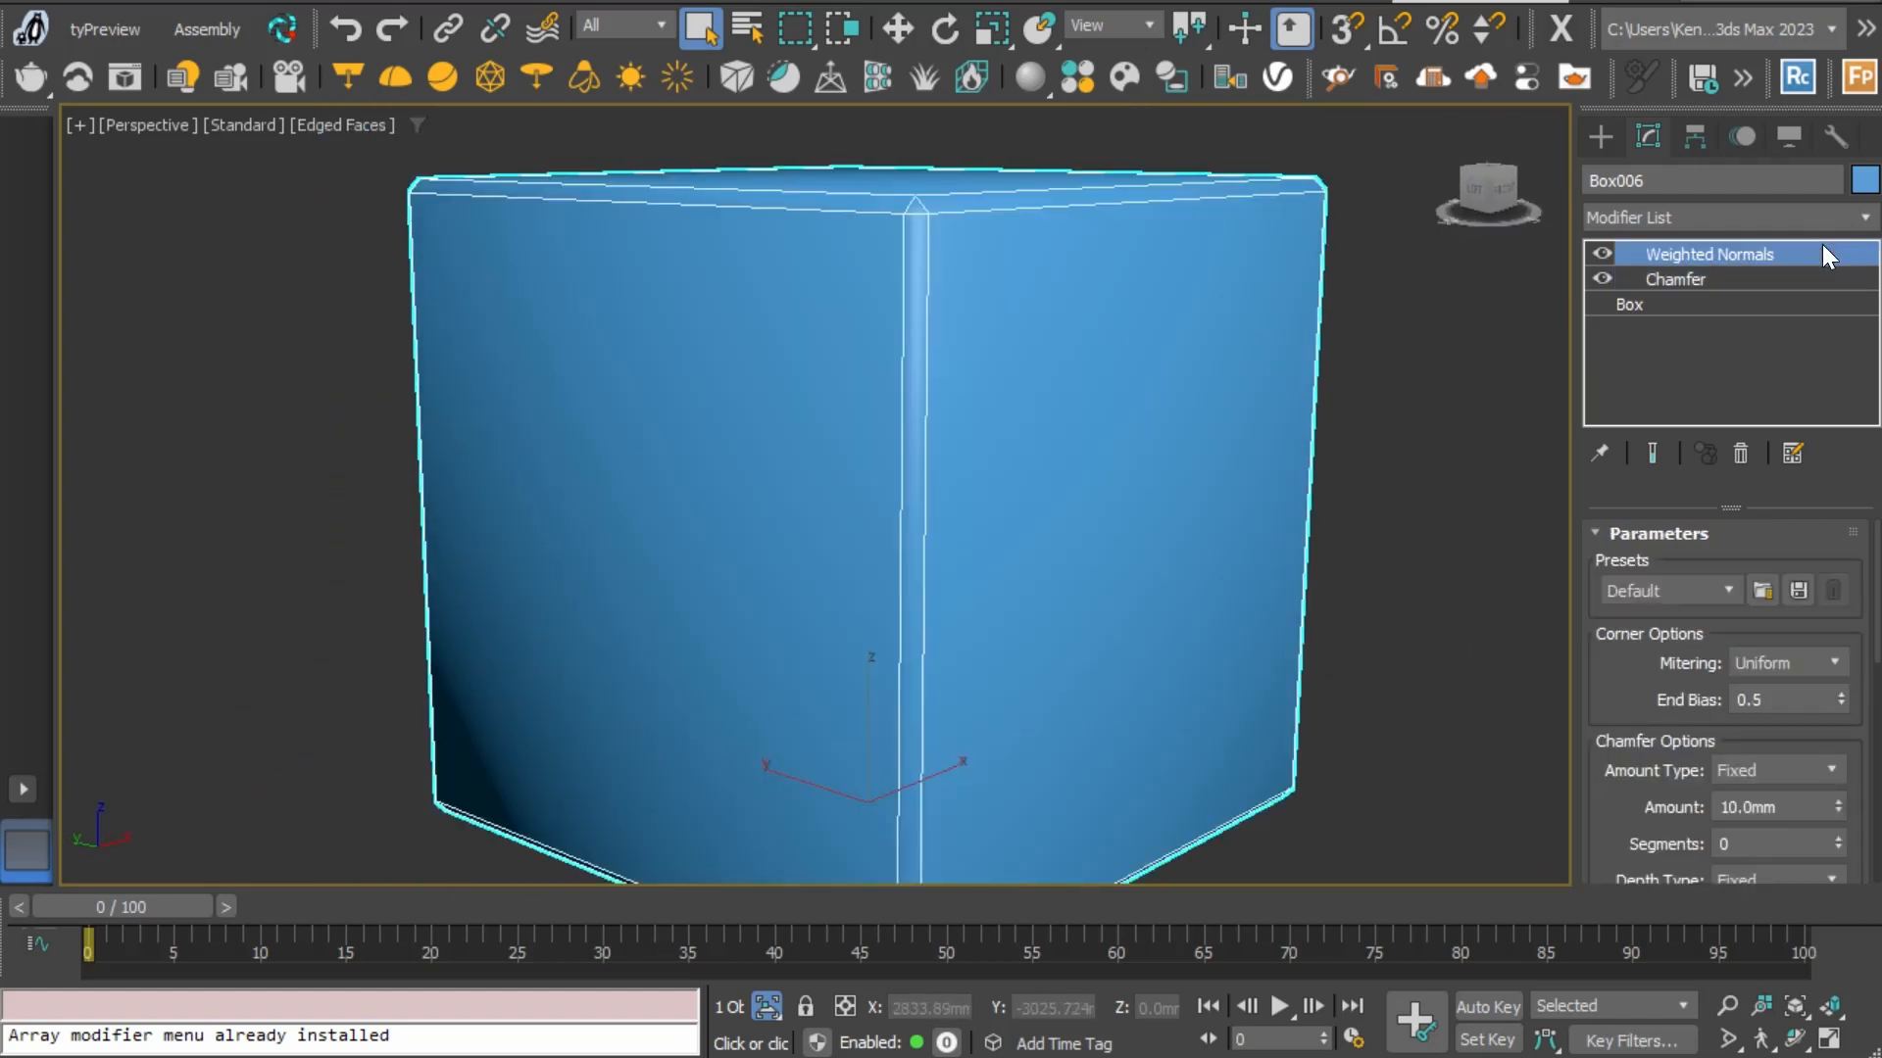
Select Weighted Normals in the stack and change Blending to 1.0
click(1709, 253)
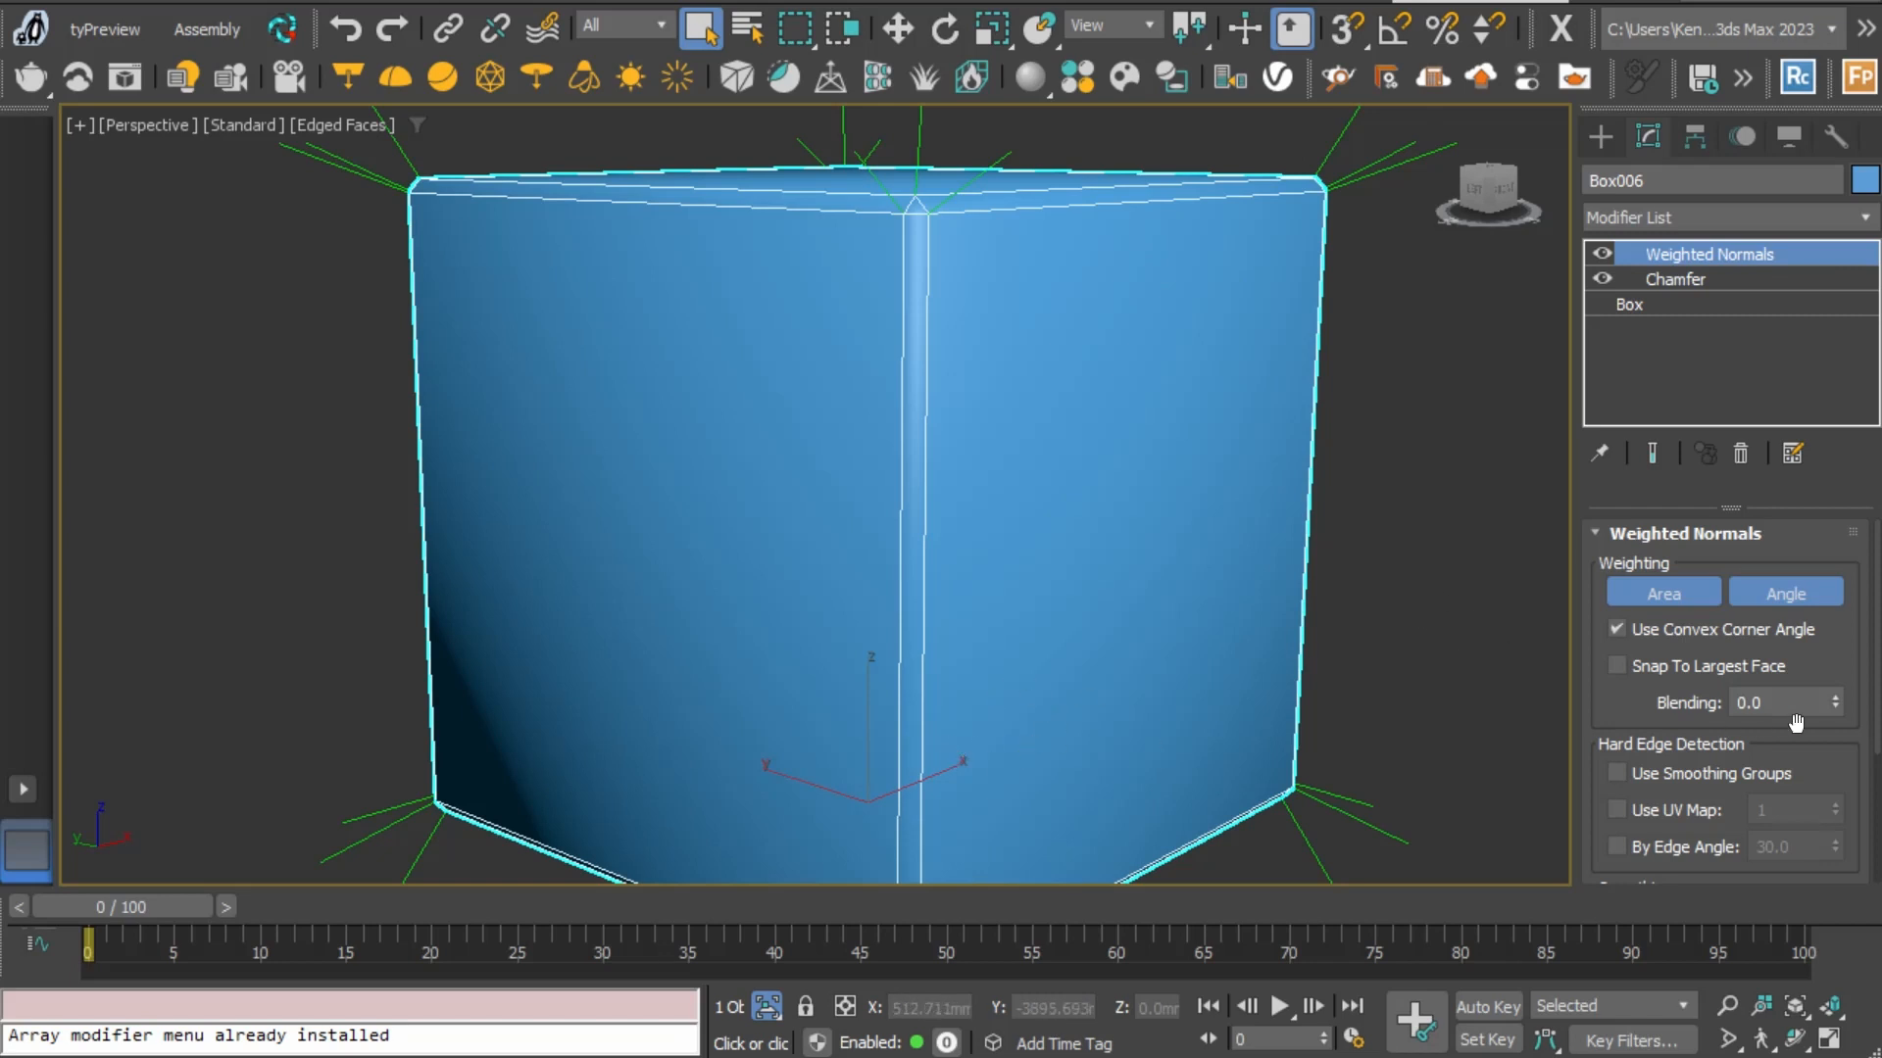
click(1833, 702)
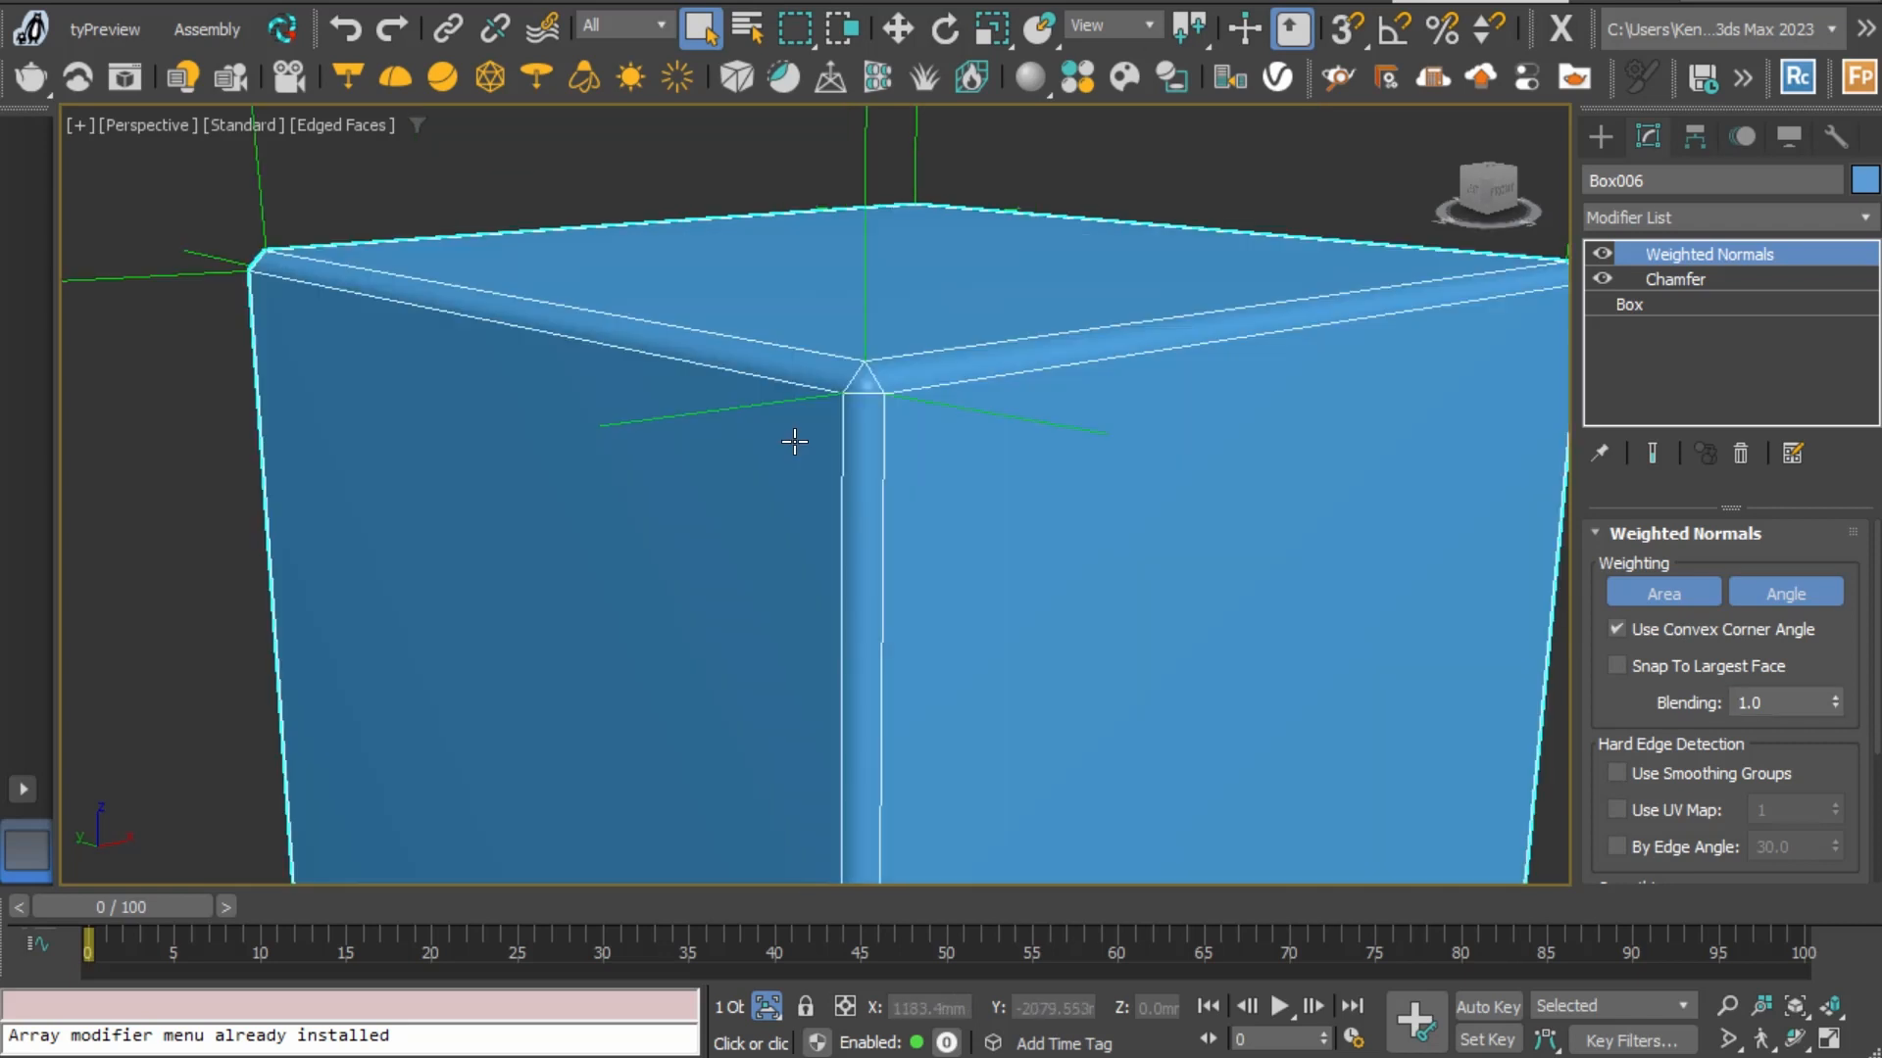
mouse_move(636, 432)
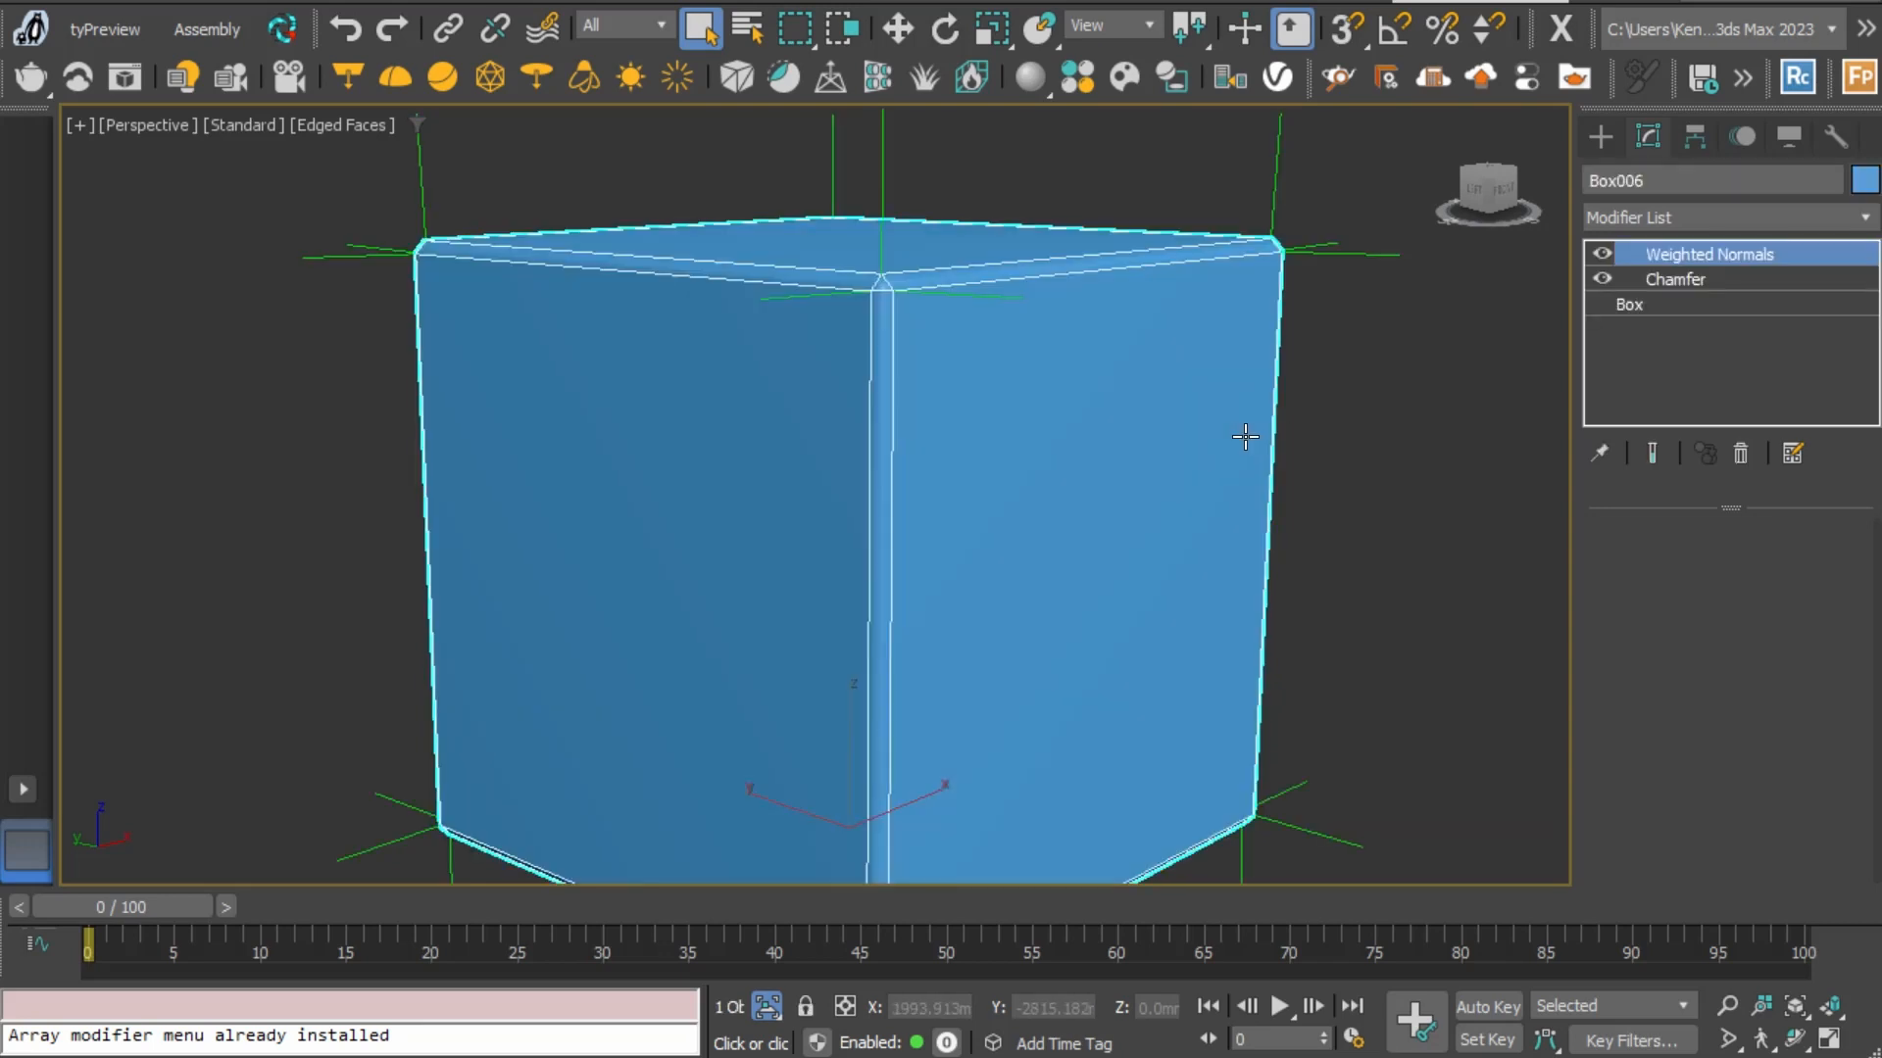
Switch off Weighted Normals on Box006 to inspect the chamfer
click(1302, 450)
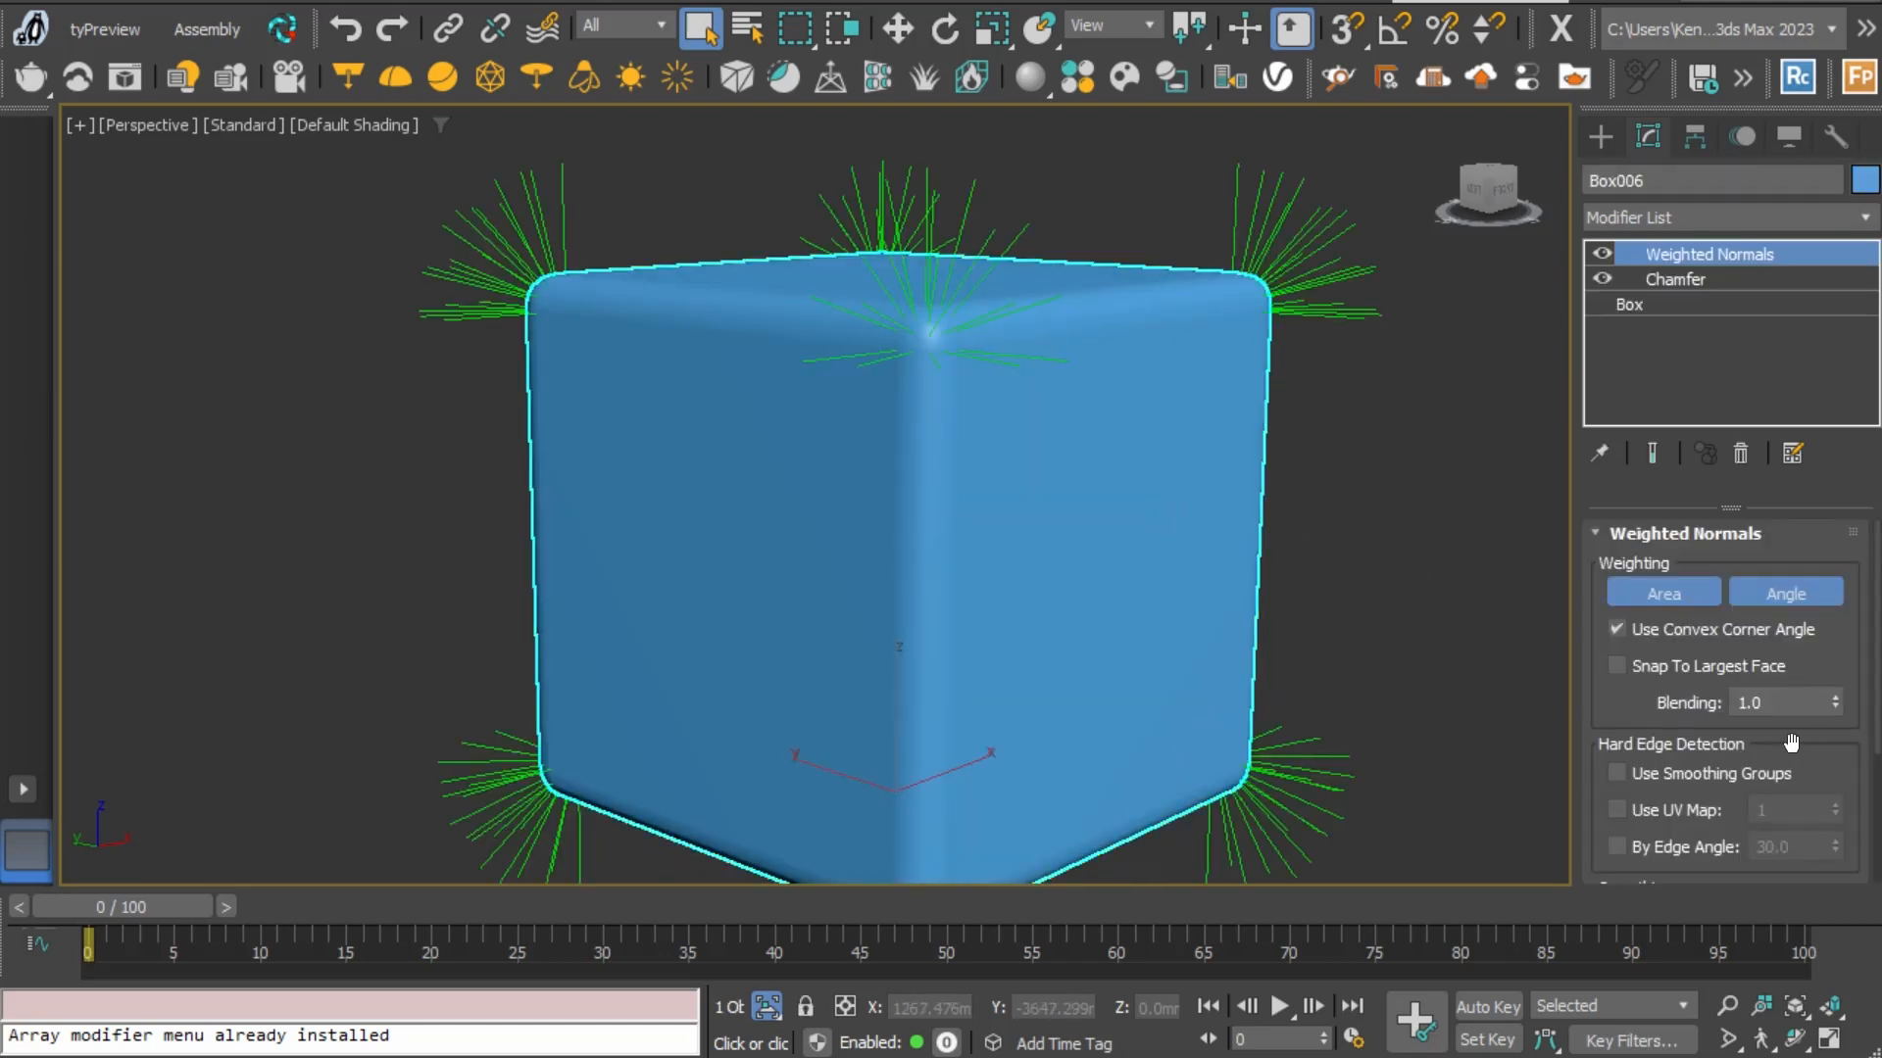
click(1675, 279)
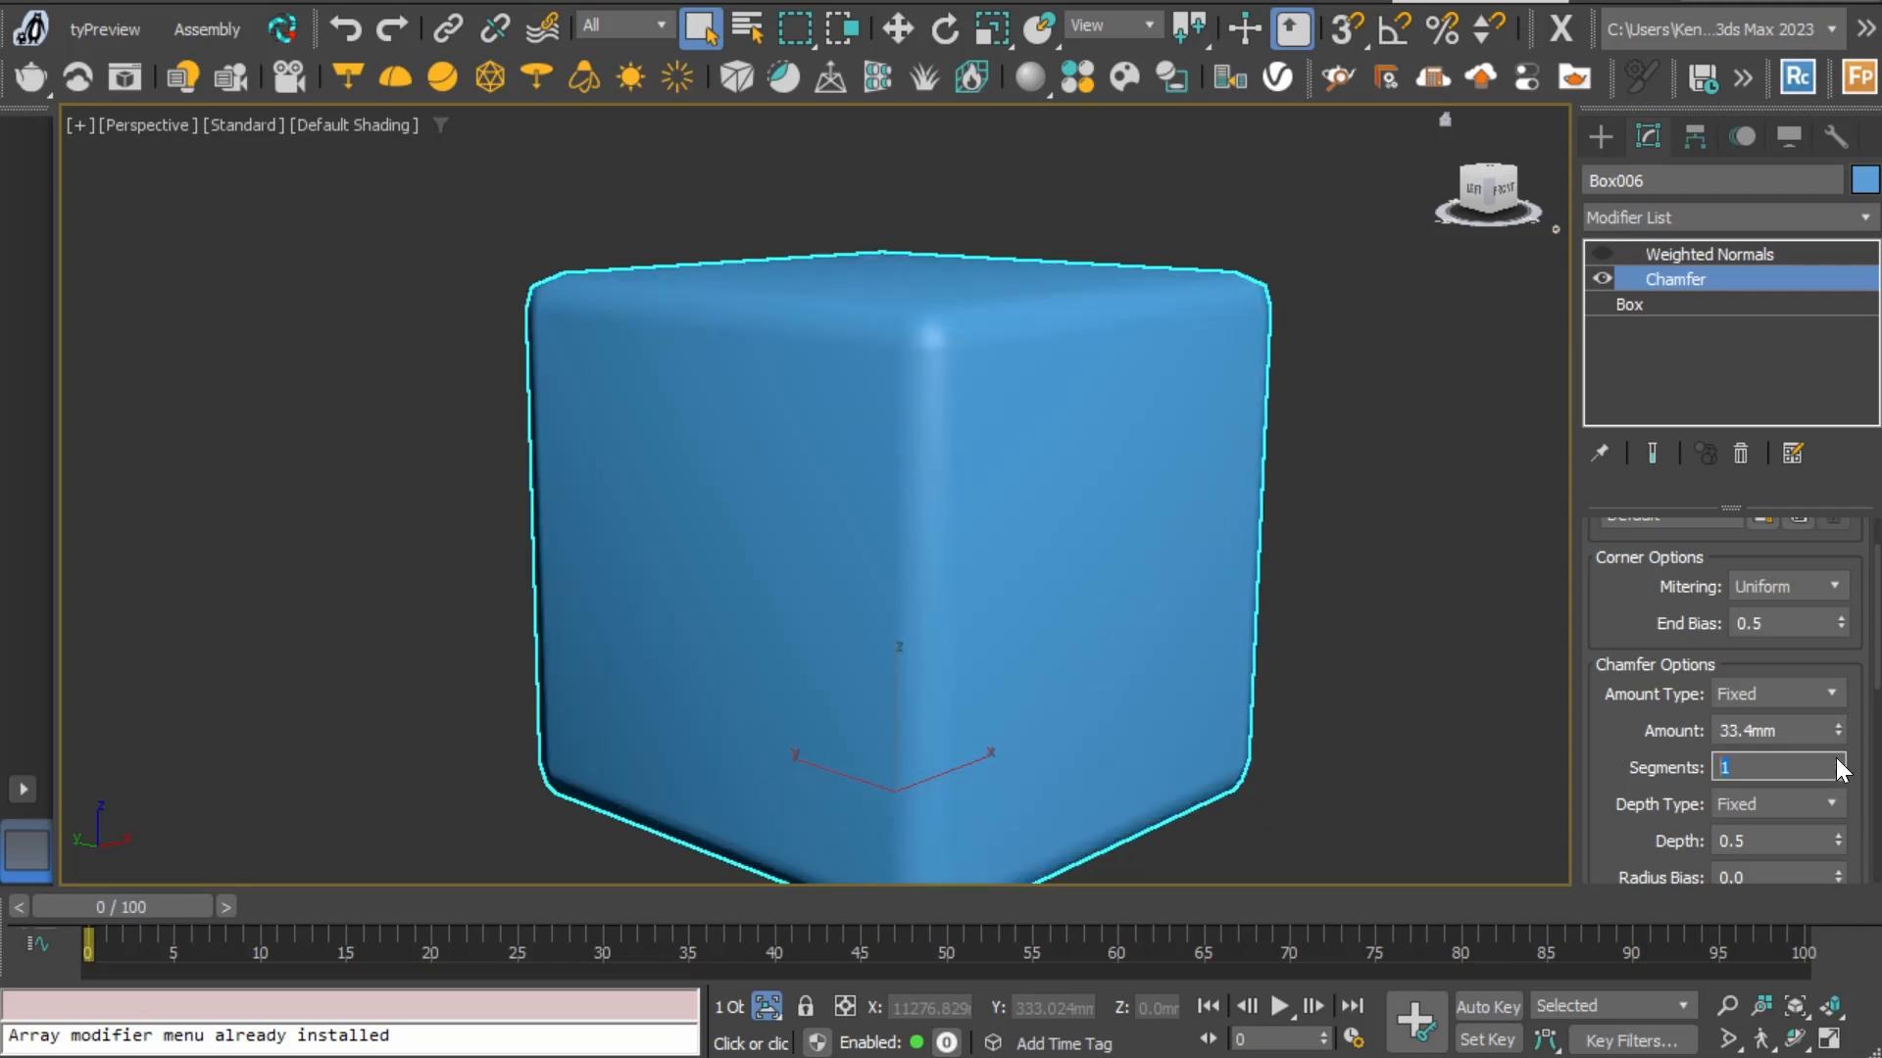
Set Chamfer Segments to 2 and re-enable Weighted Normals
click(1834, 762)
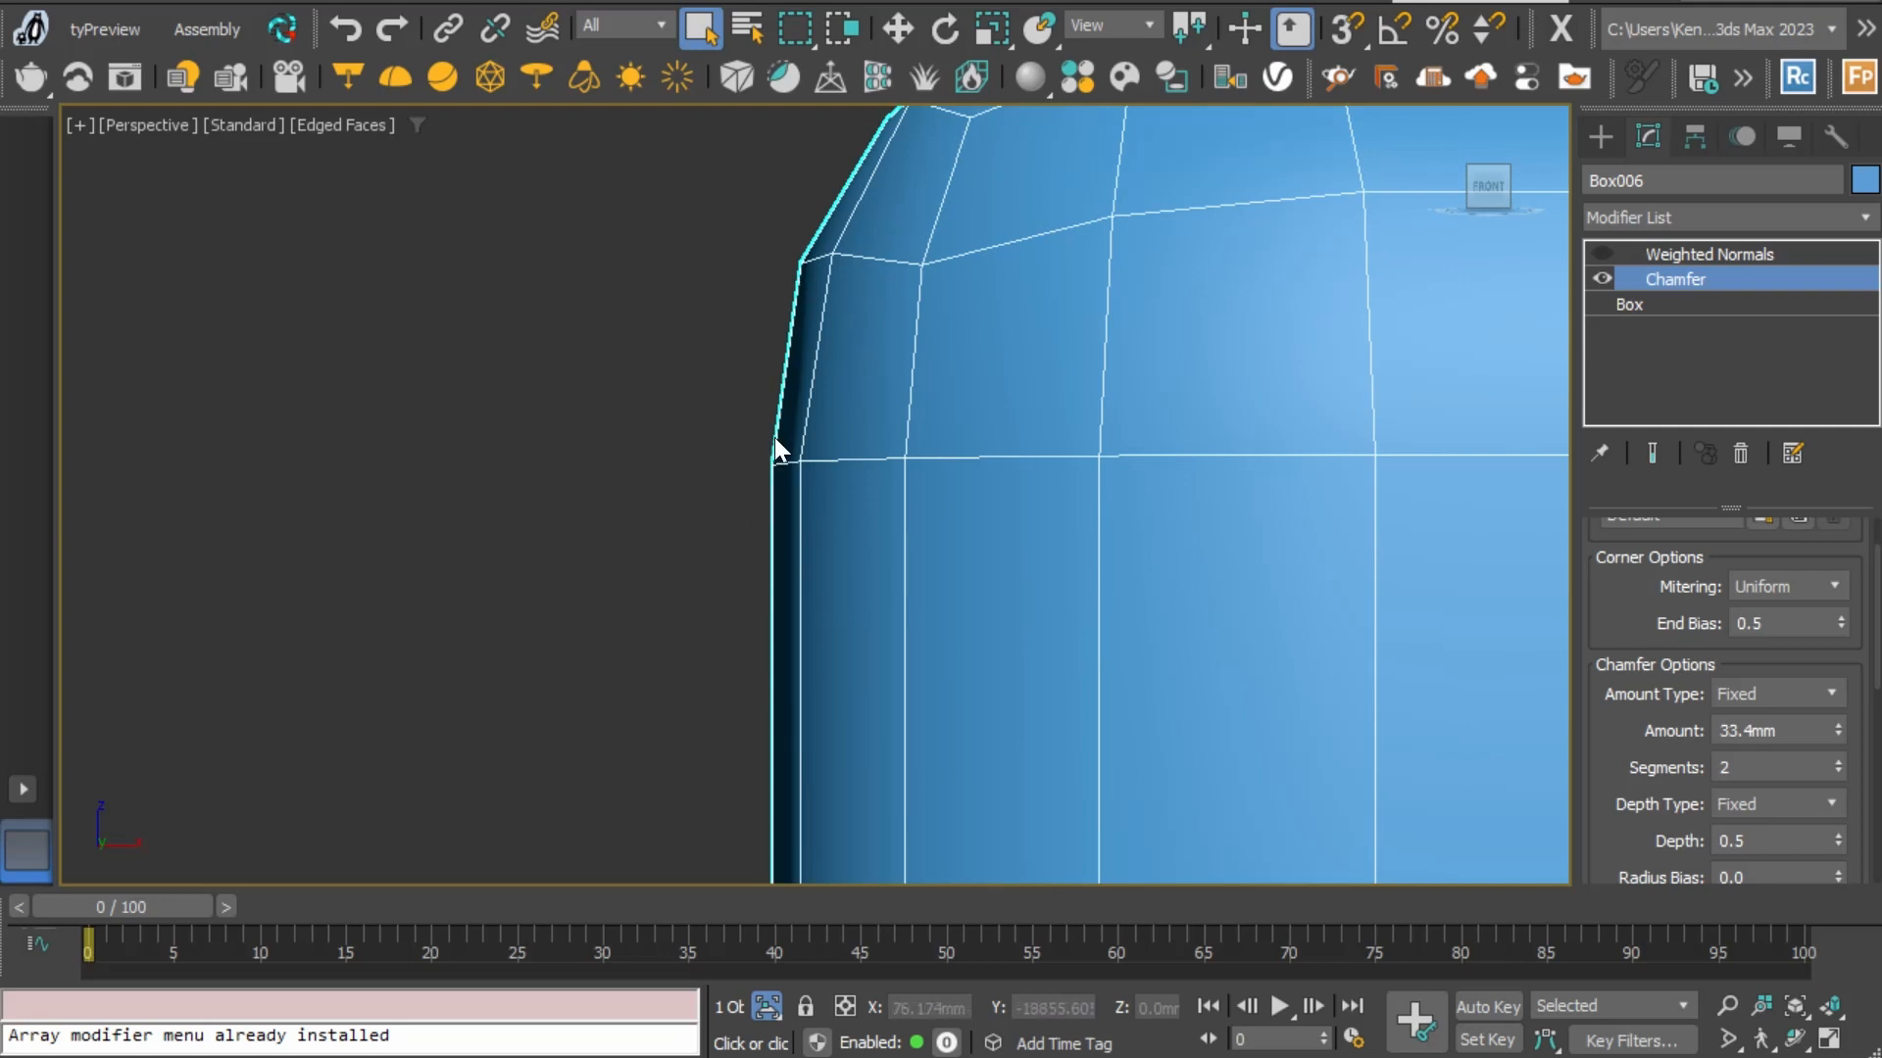
mouse_move(754, 469)
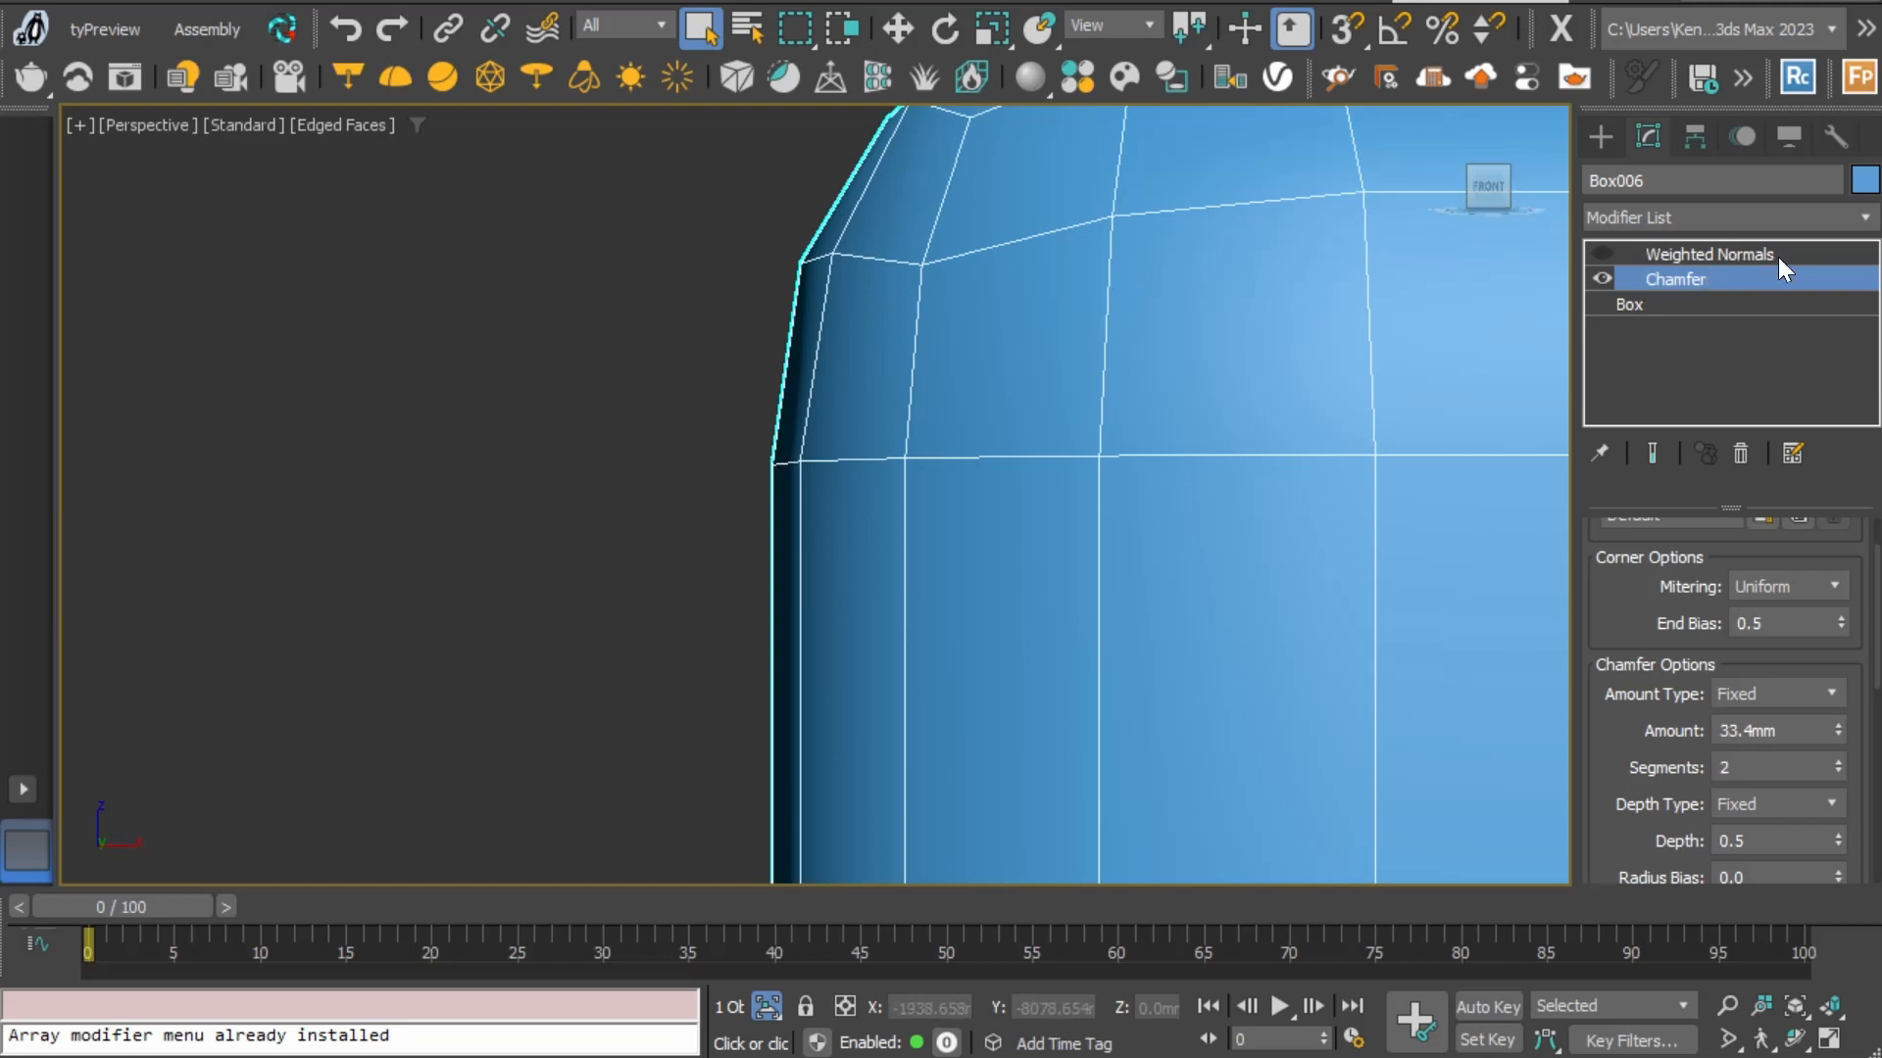
click(1709, 253)
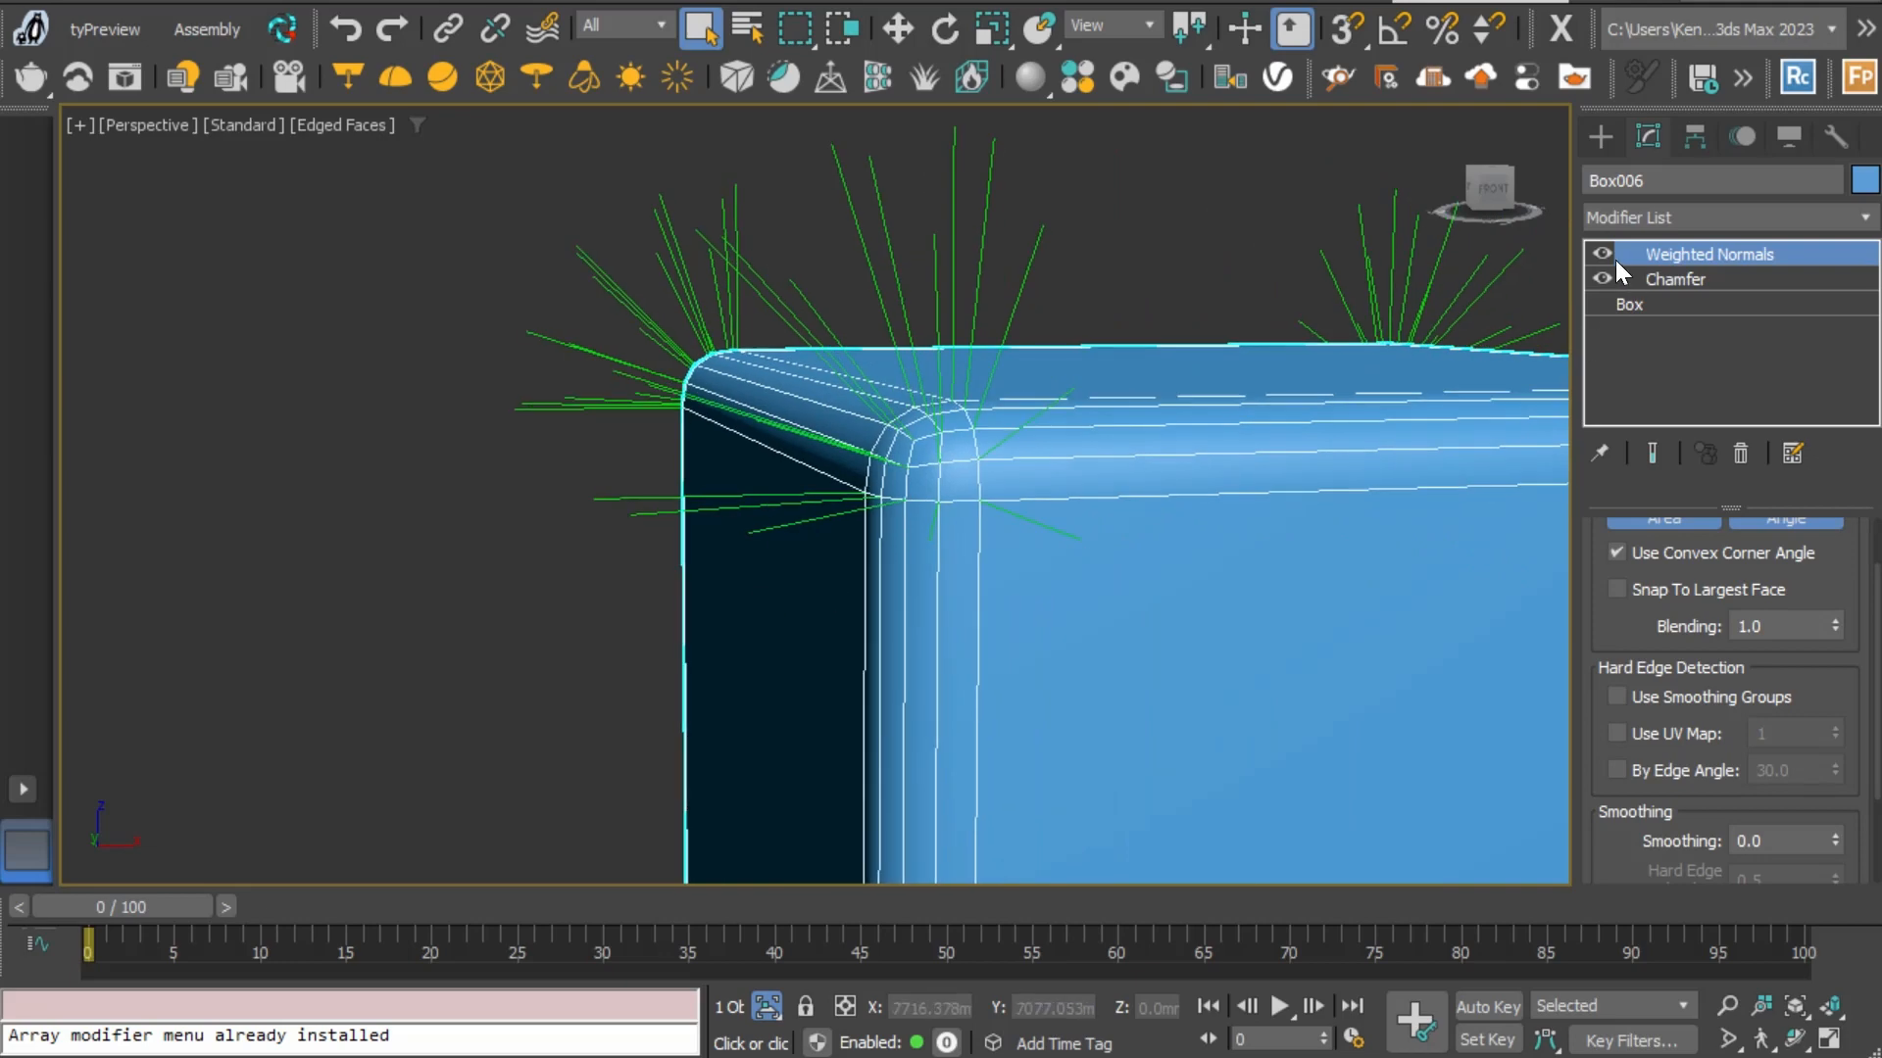
Disable Weighted Normals and select Chamfer in the modifier stack
click(1600, 253)
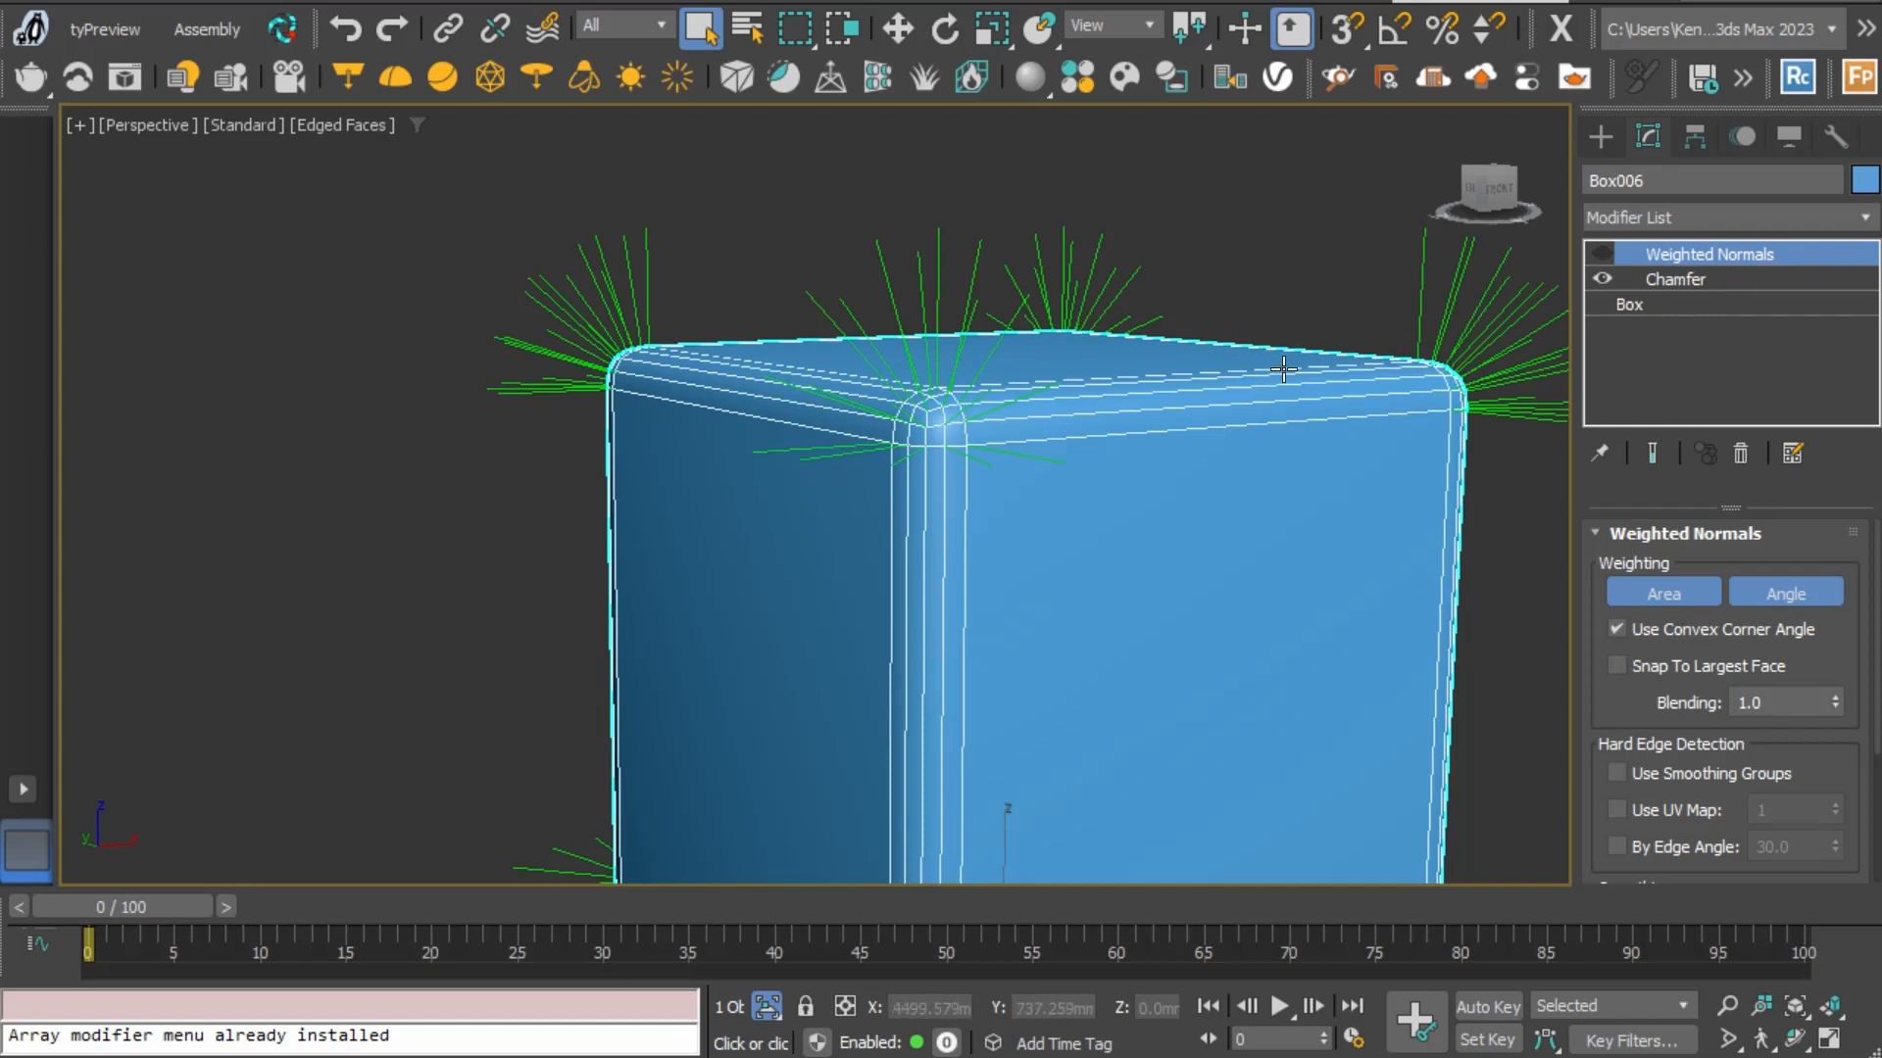
click(1675, 278)
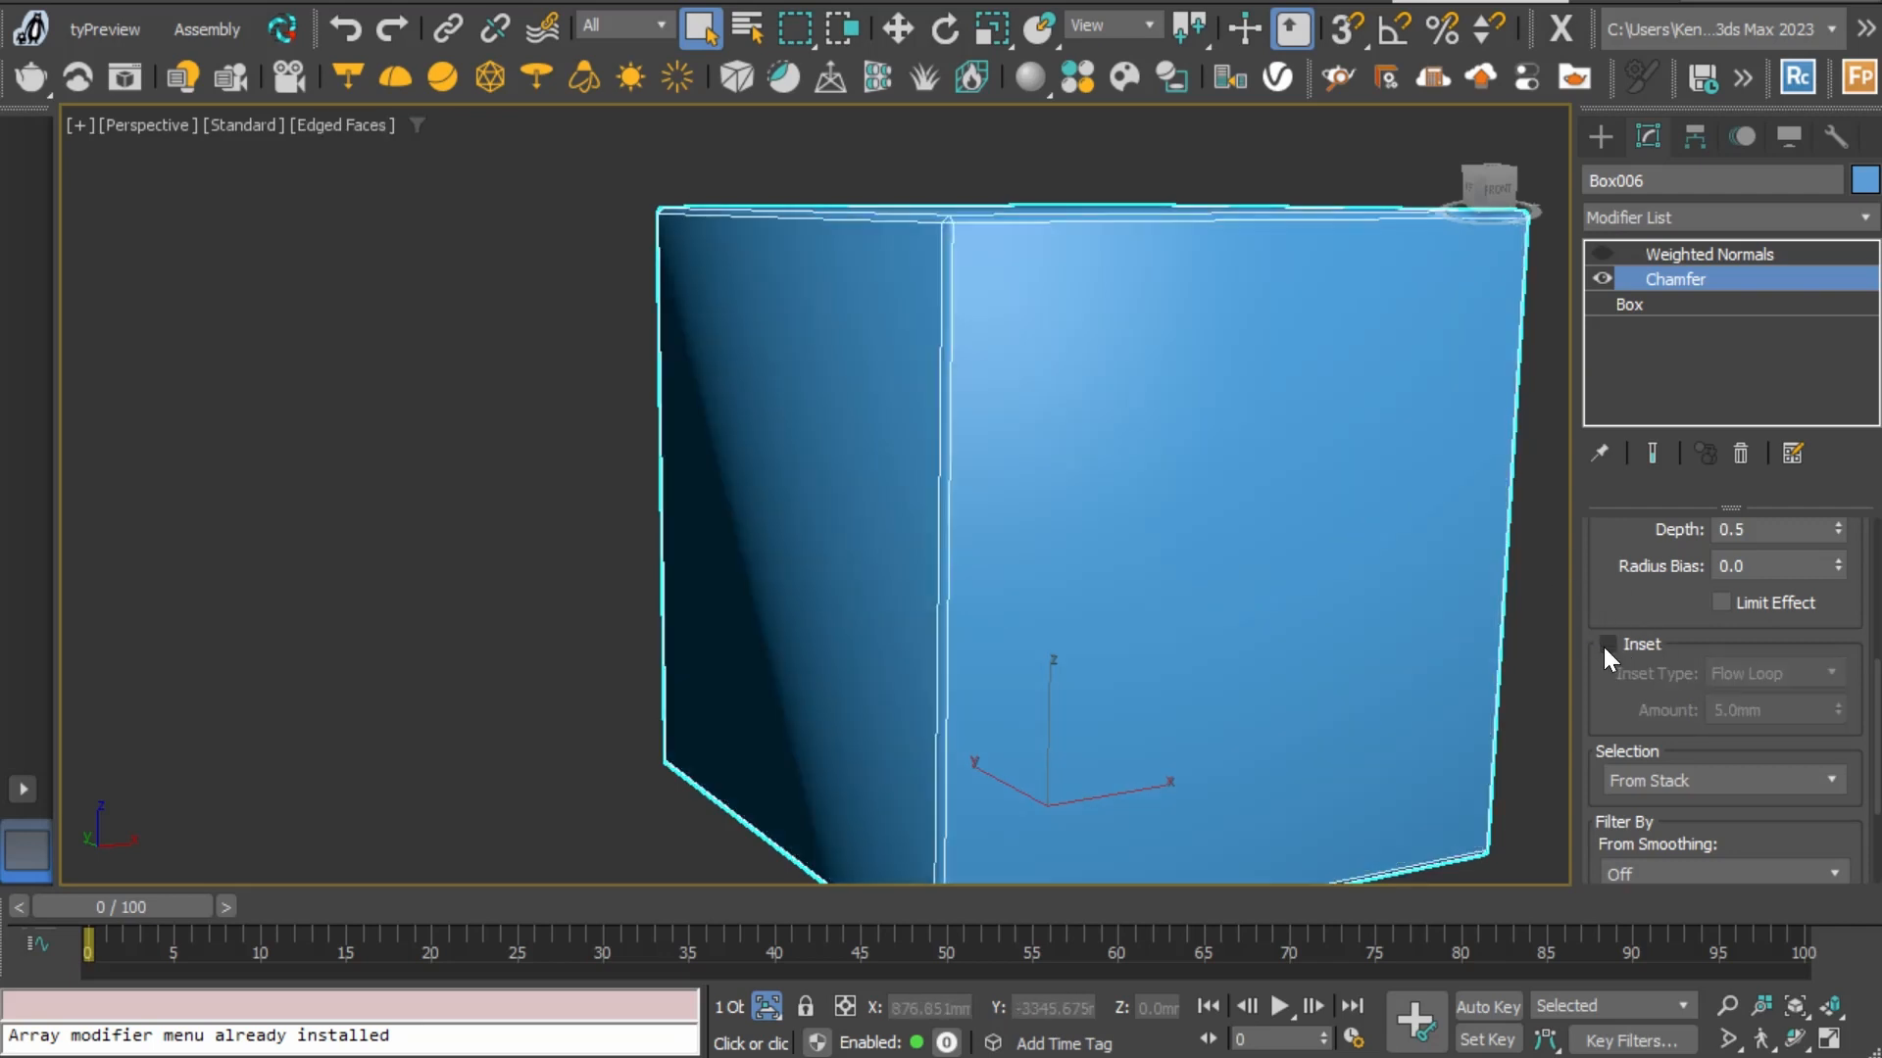
Enable the 5 mm Flow Loop inset, check shading with Weighted Normals, then reselect Chamfer
click(1608, 645)
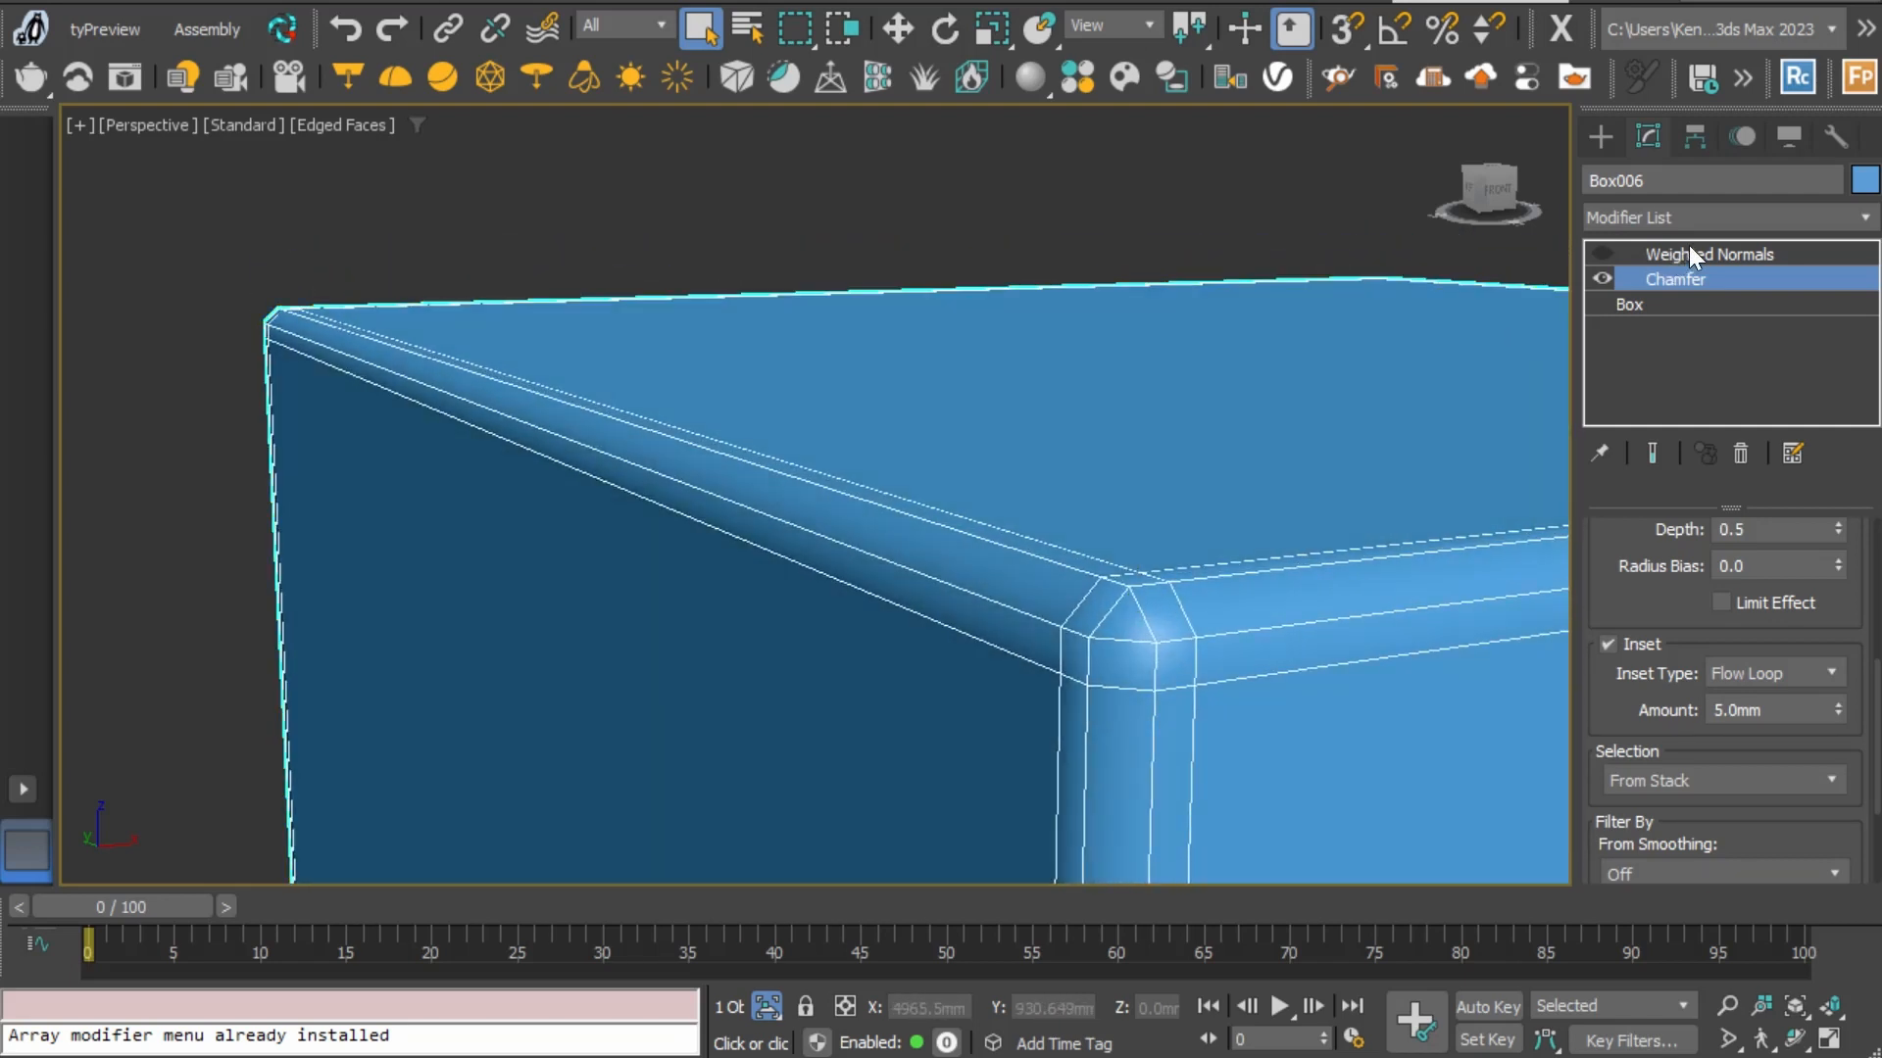
click(1709, 252)
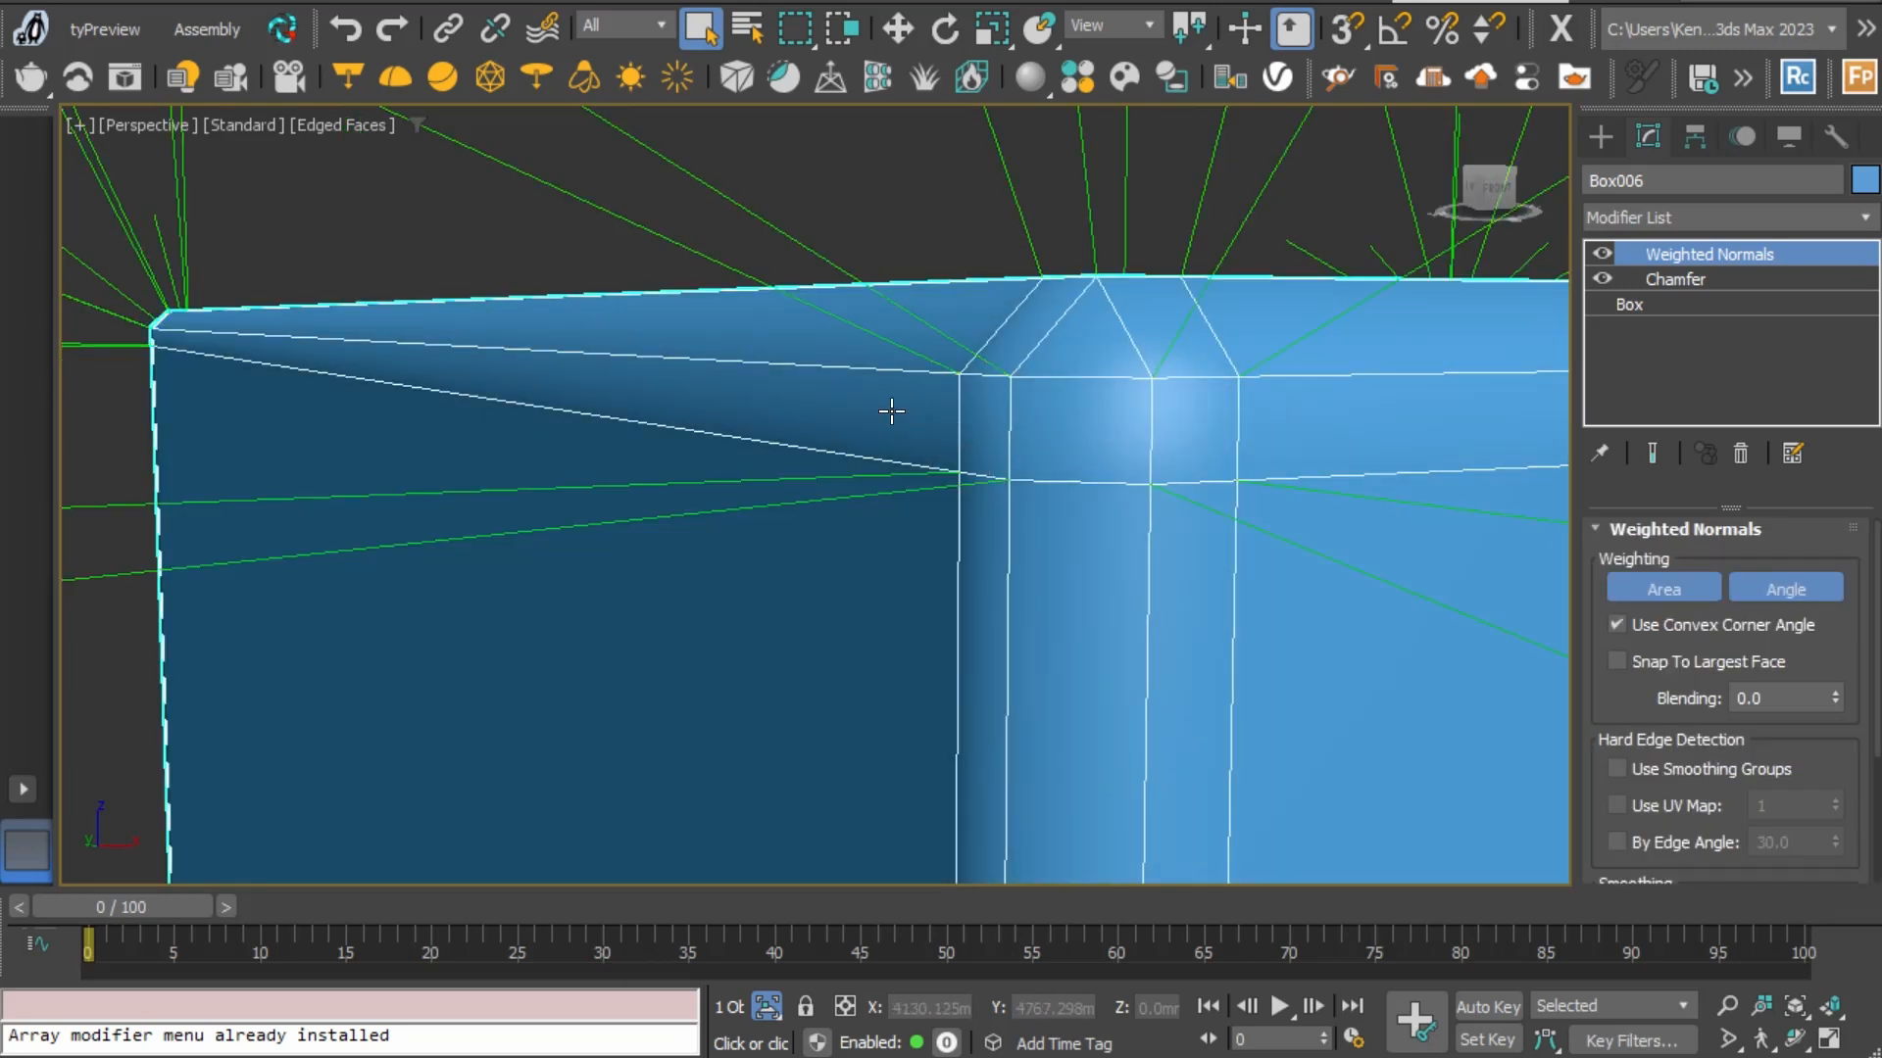
mouse_move(858, 450)
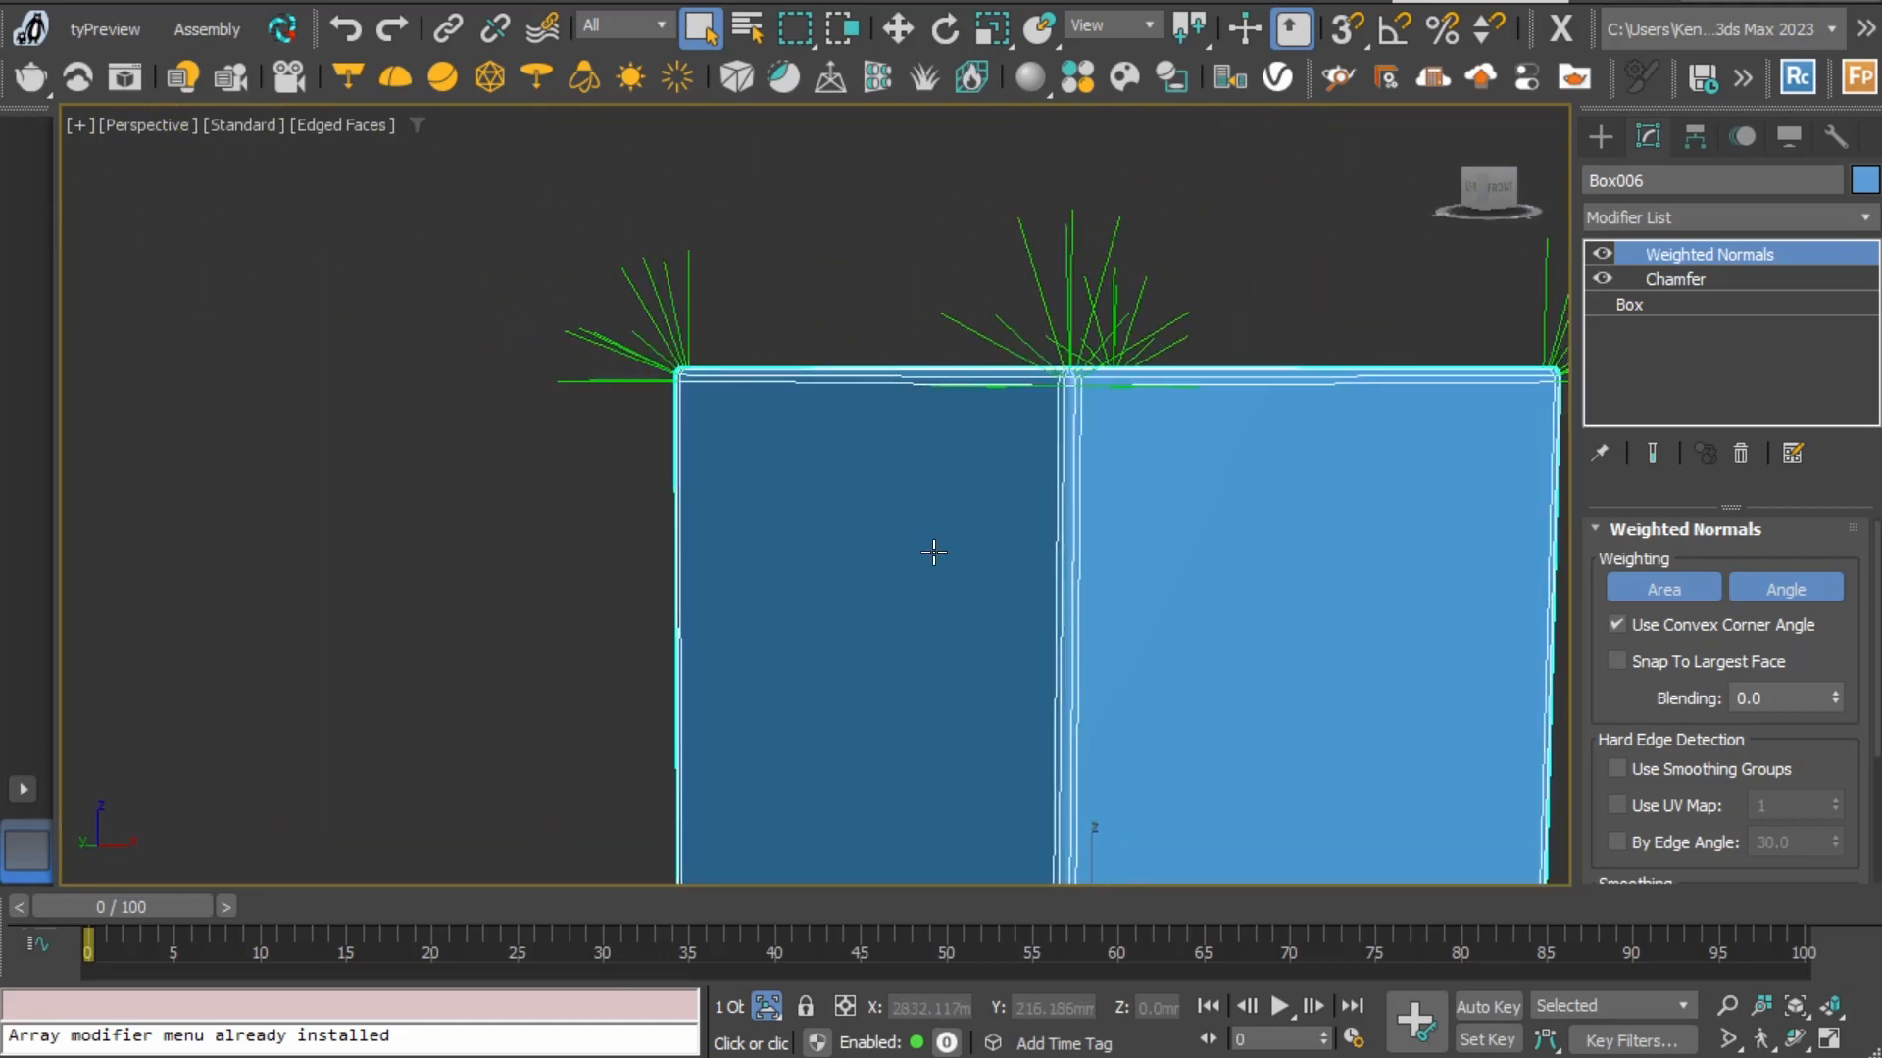
click(1674, 278)
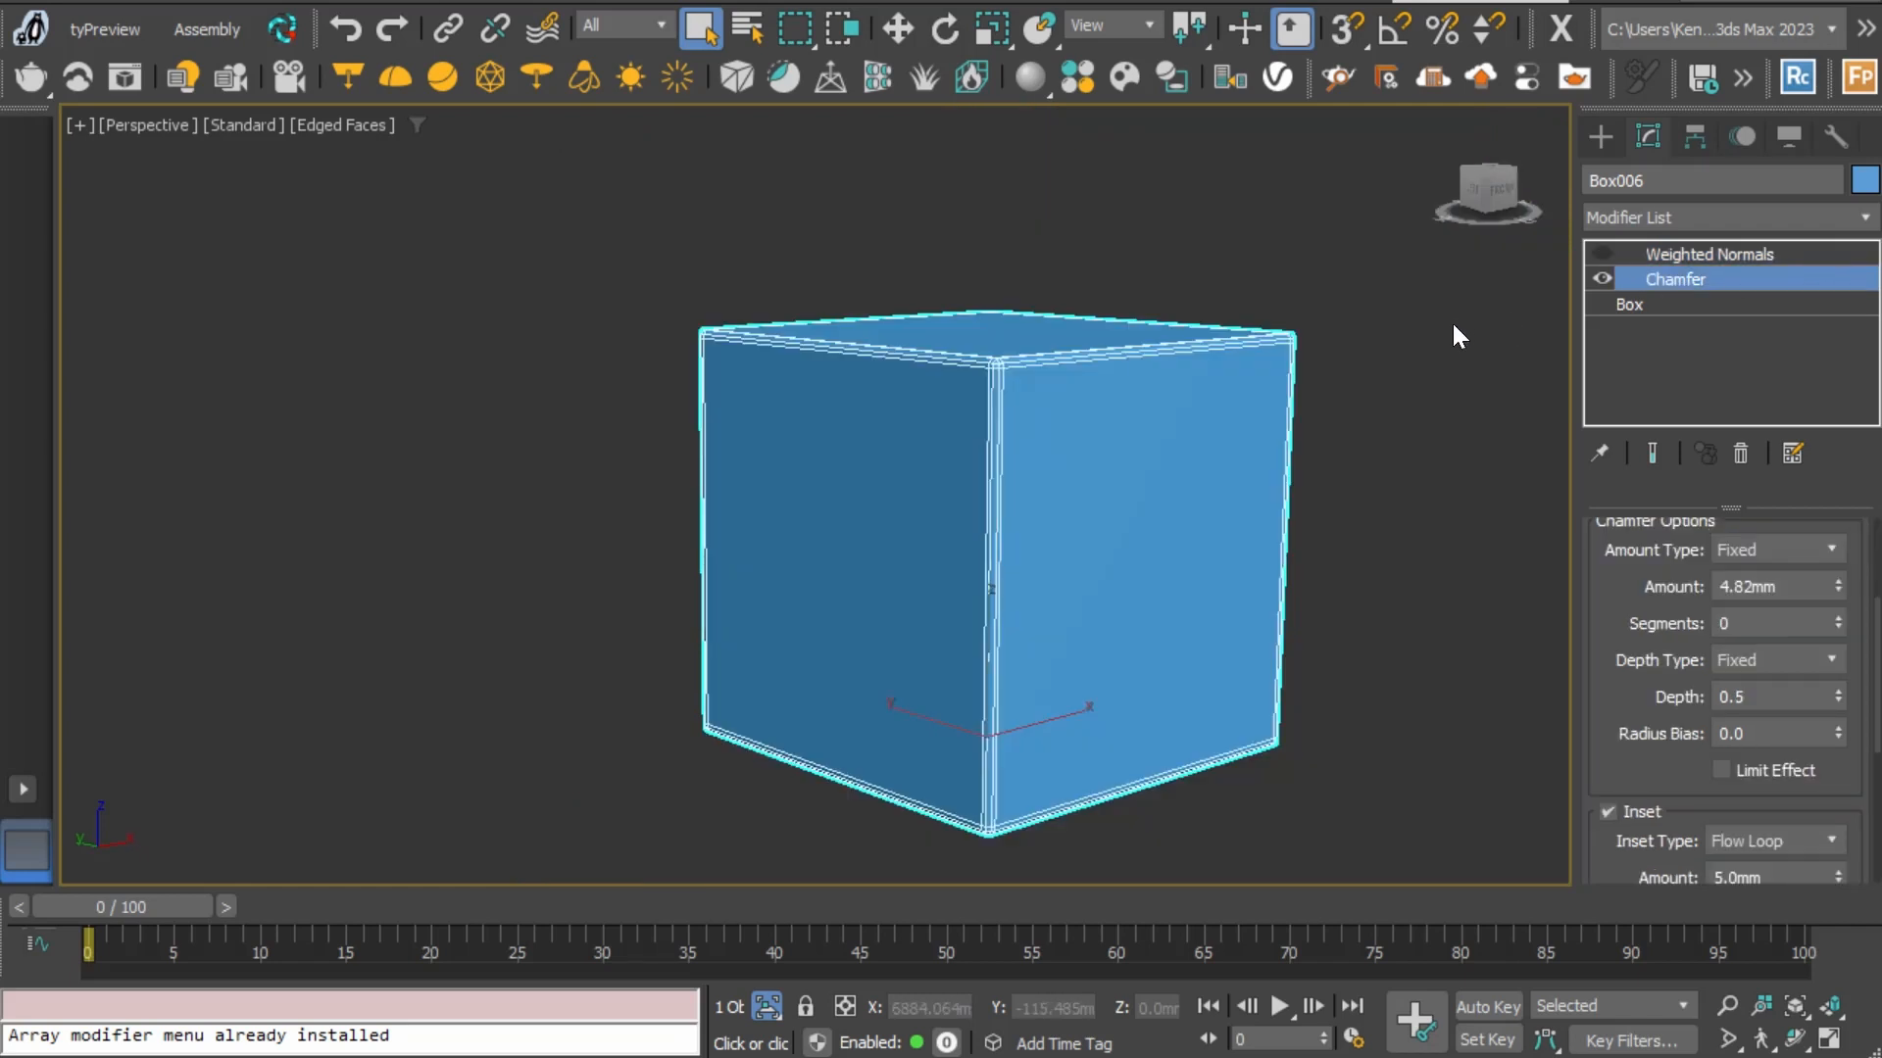
Add OpenSubdiv above Weighted Normals, set Iterations to 3, and deselect
click(1710, 253)
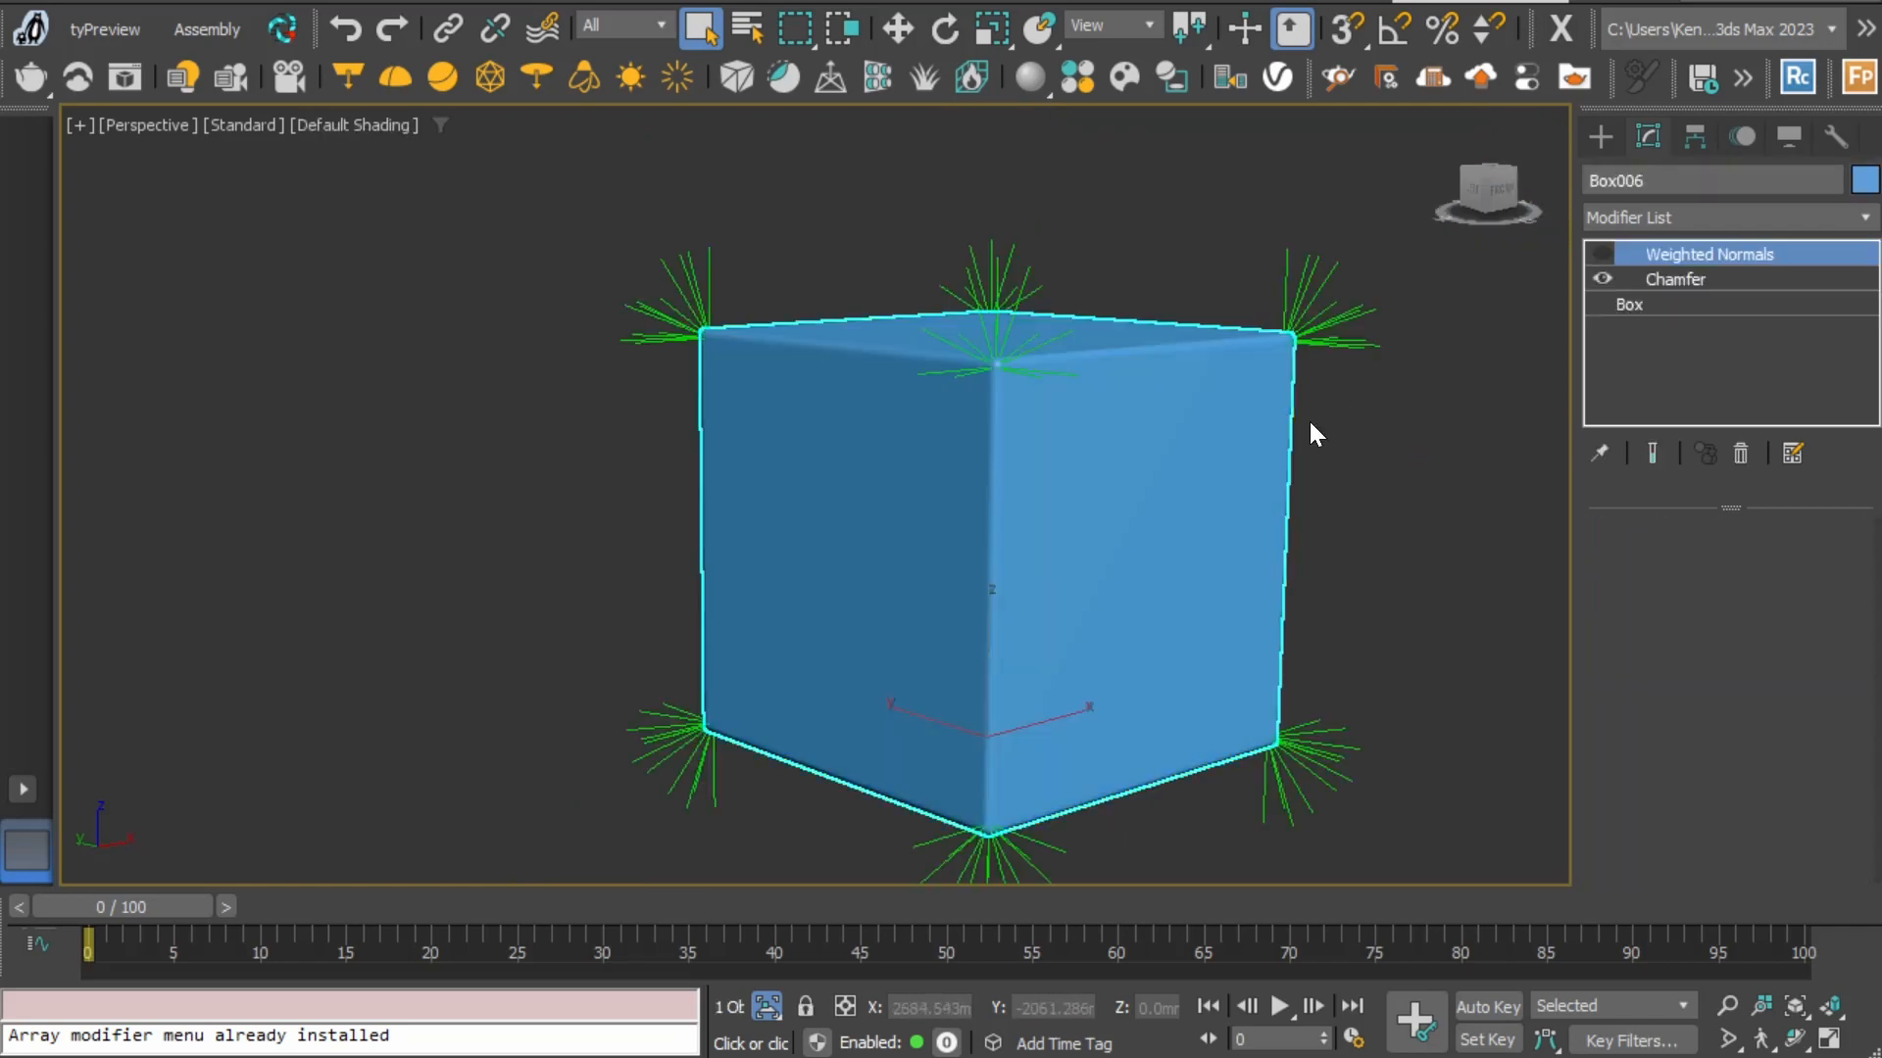
click(1726, 218)
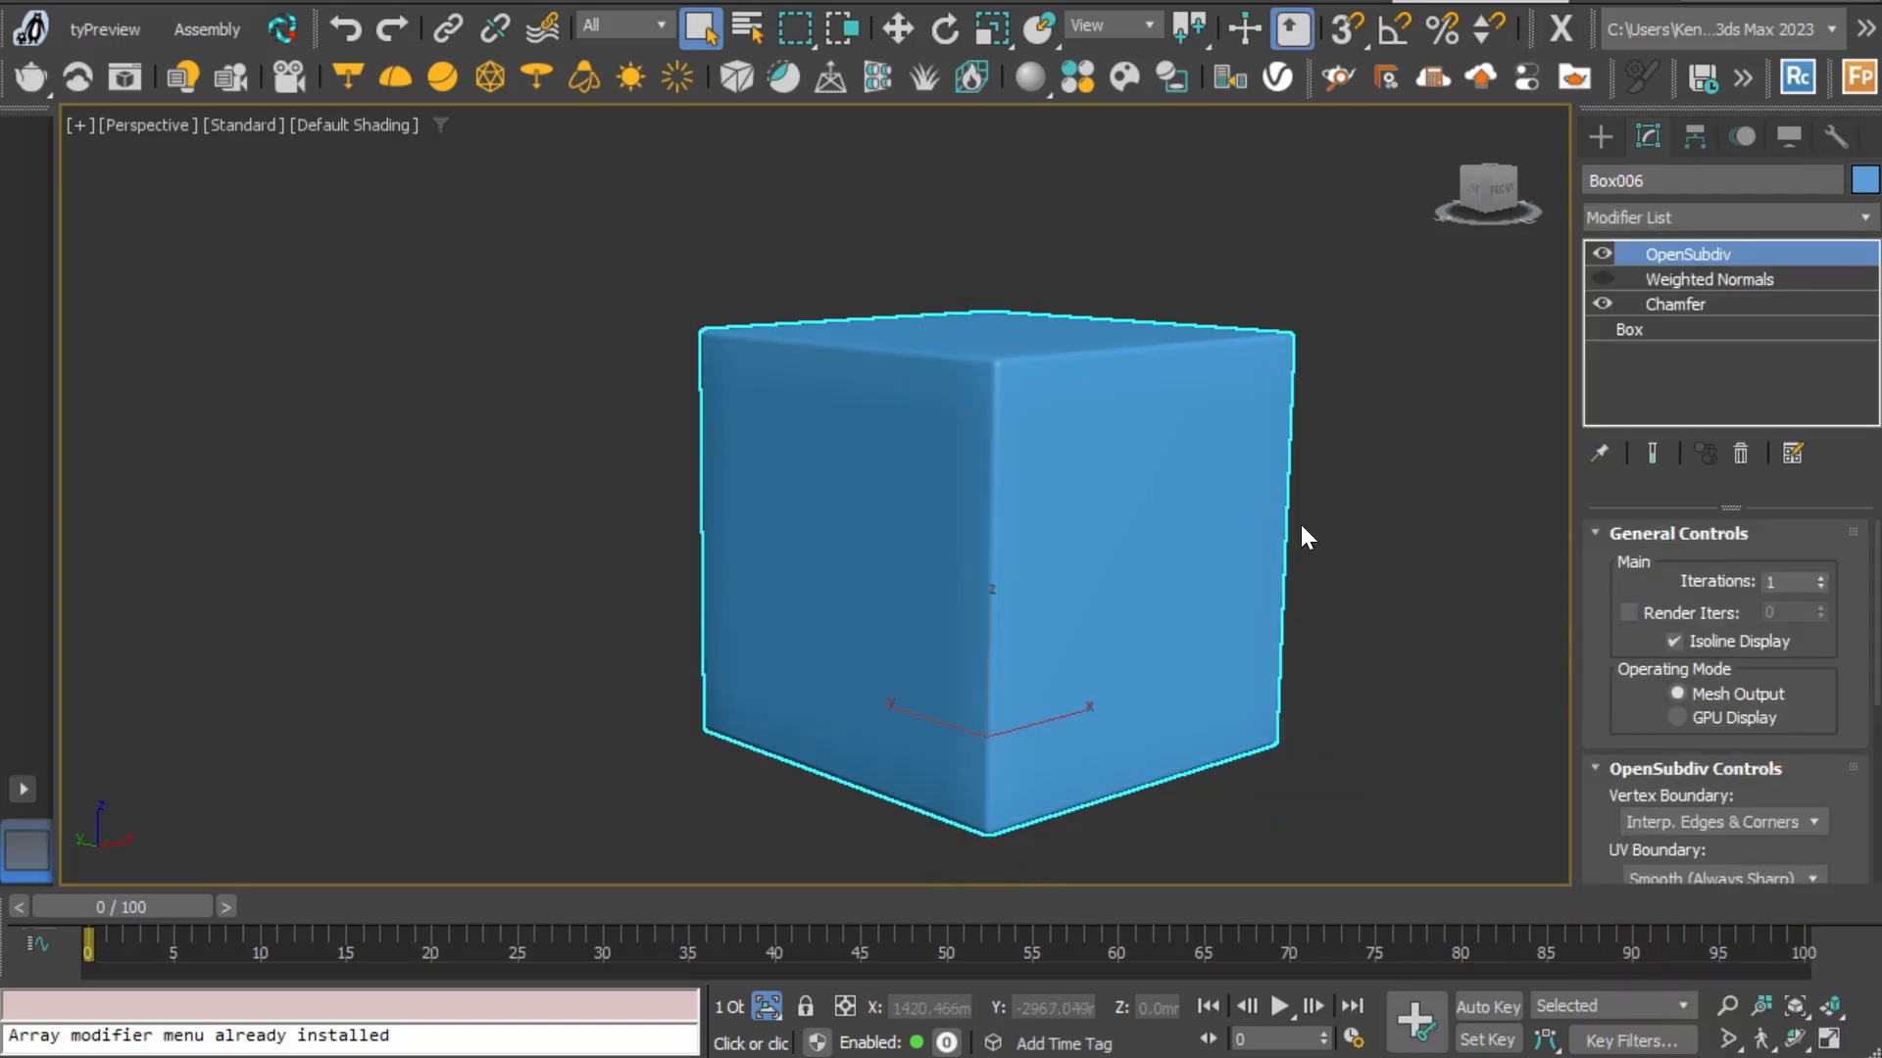
click(1819, 576)
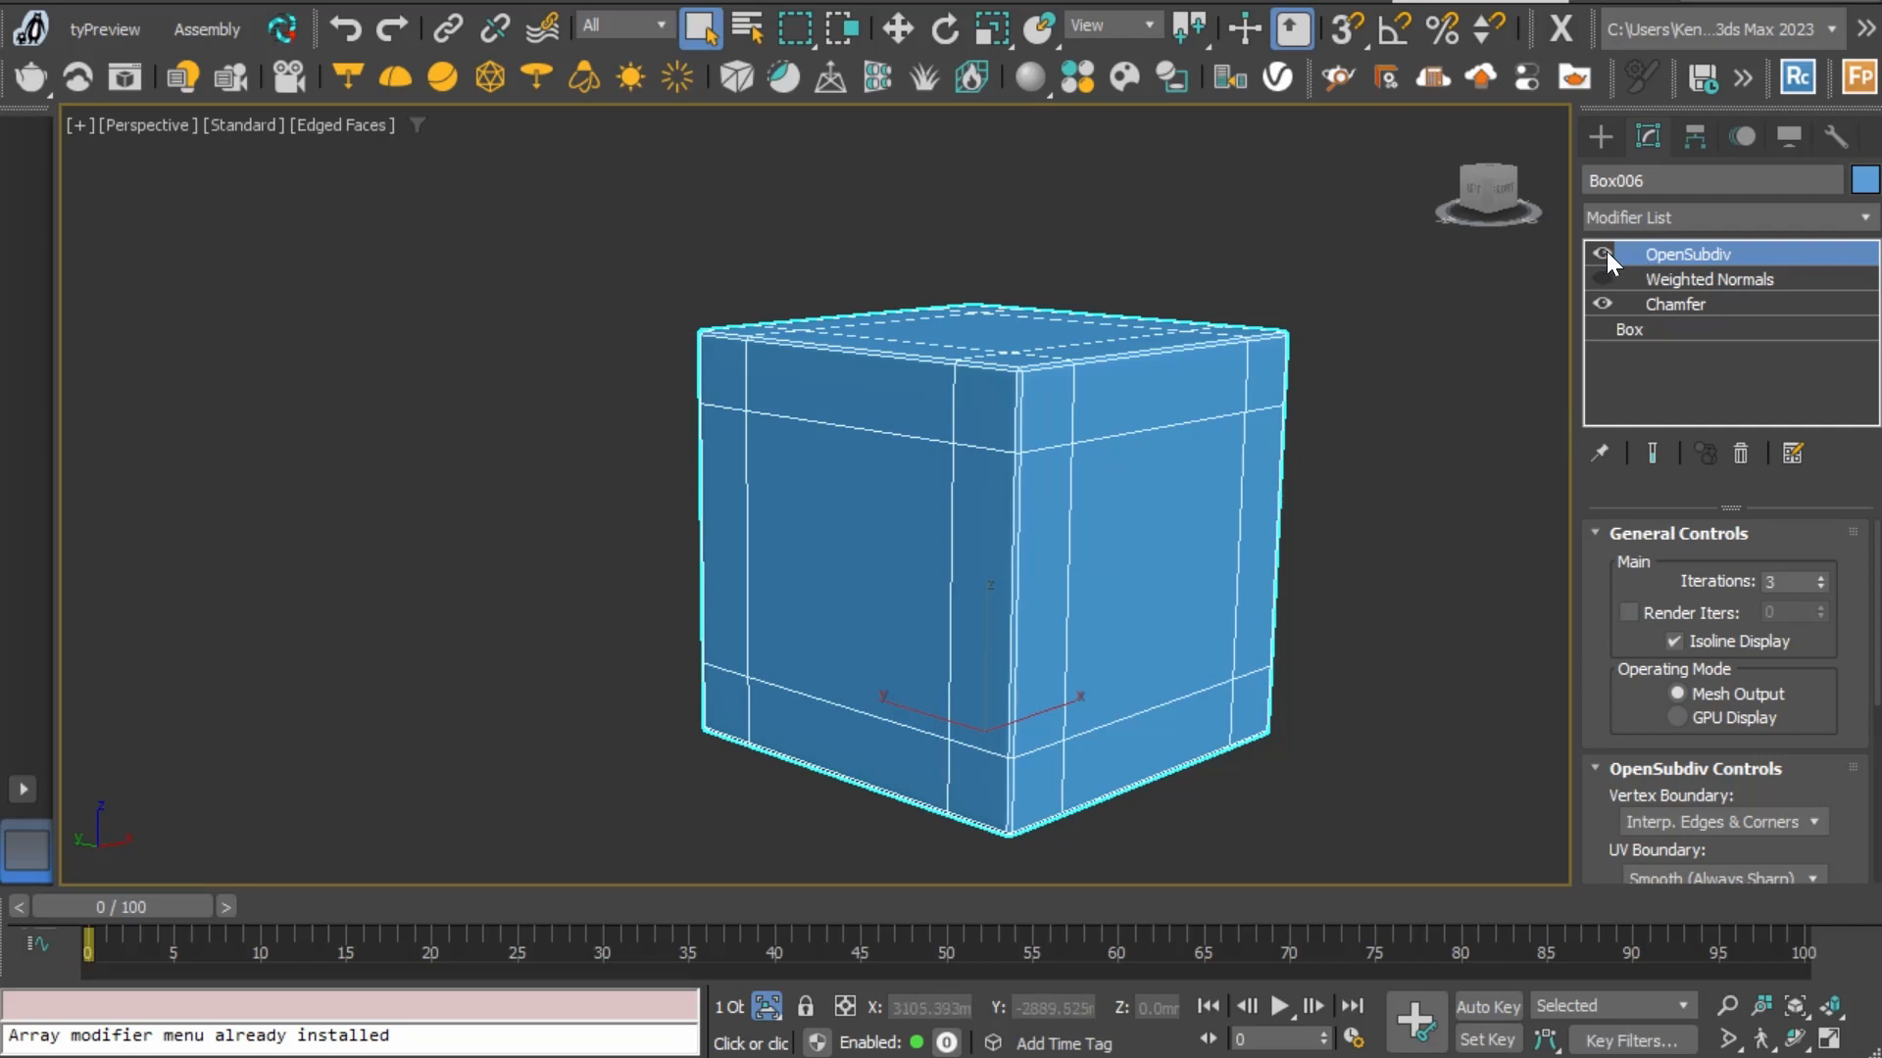
click(1226, 501)
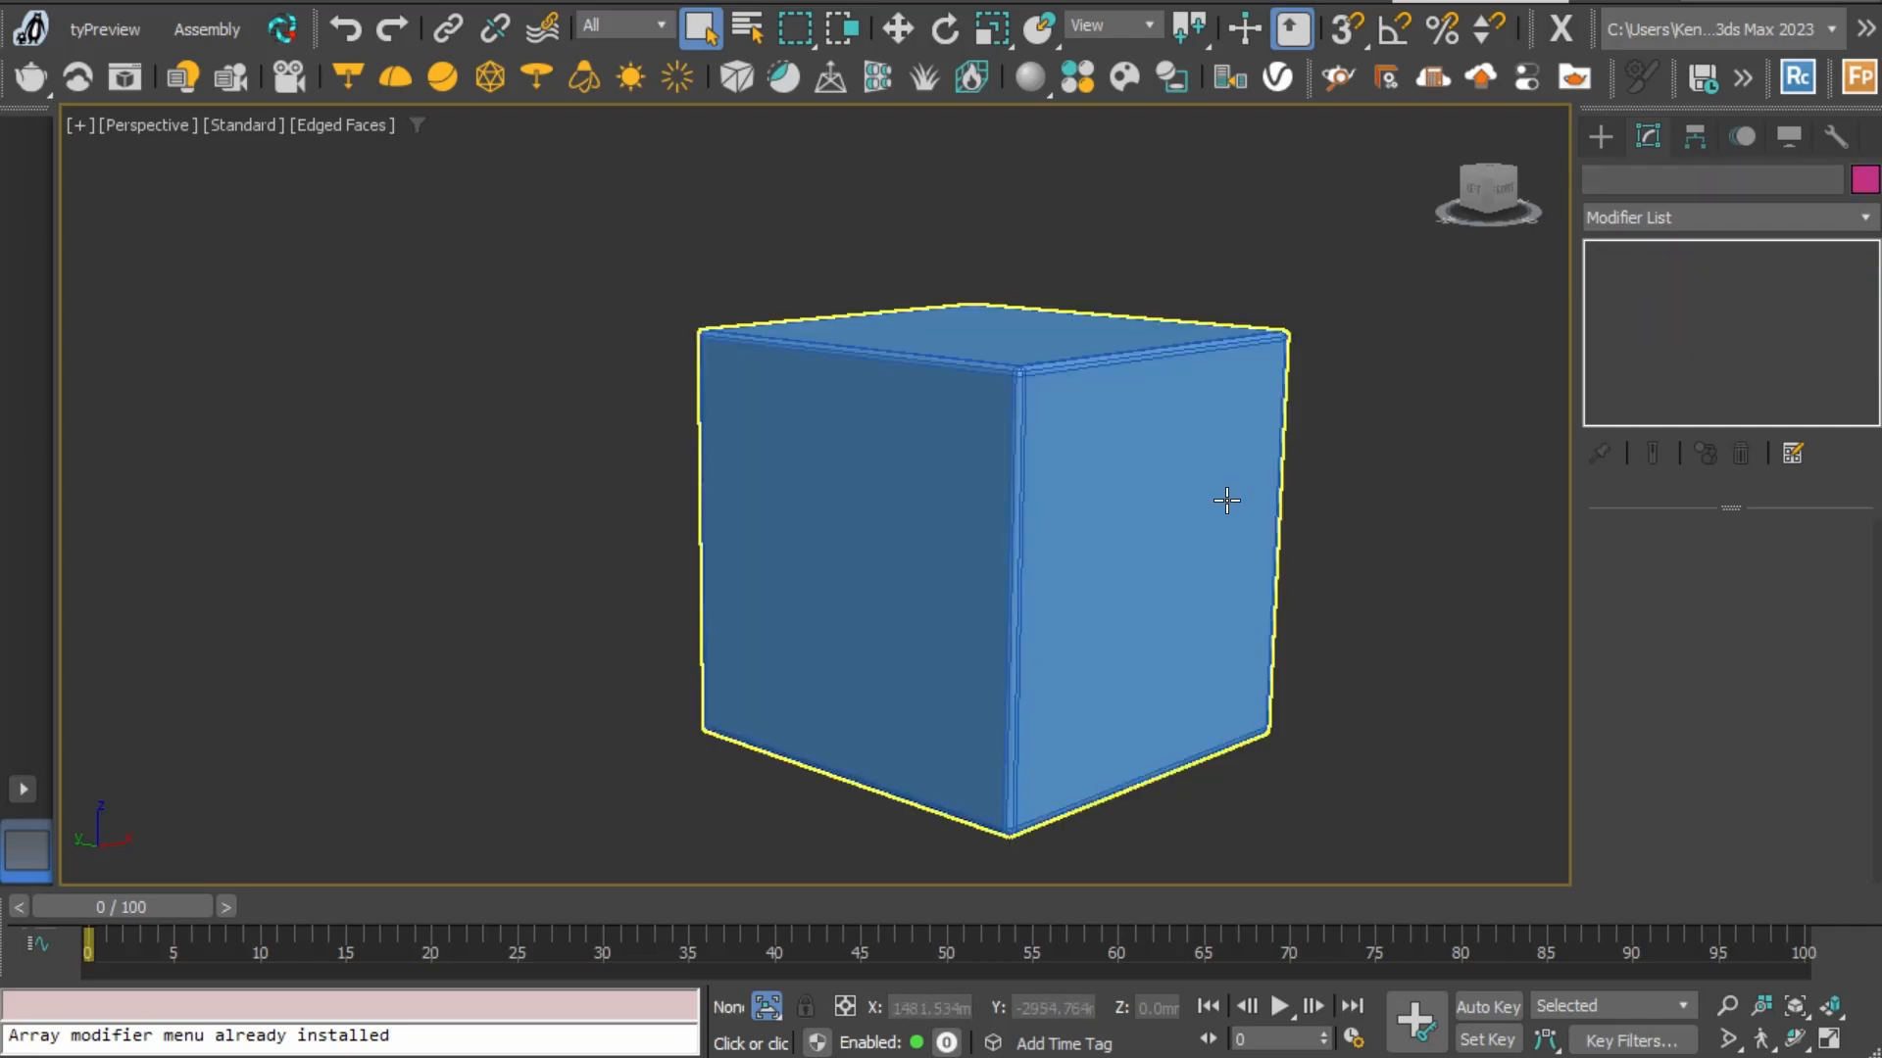